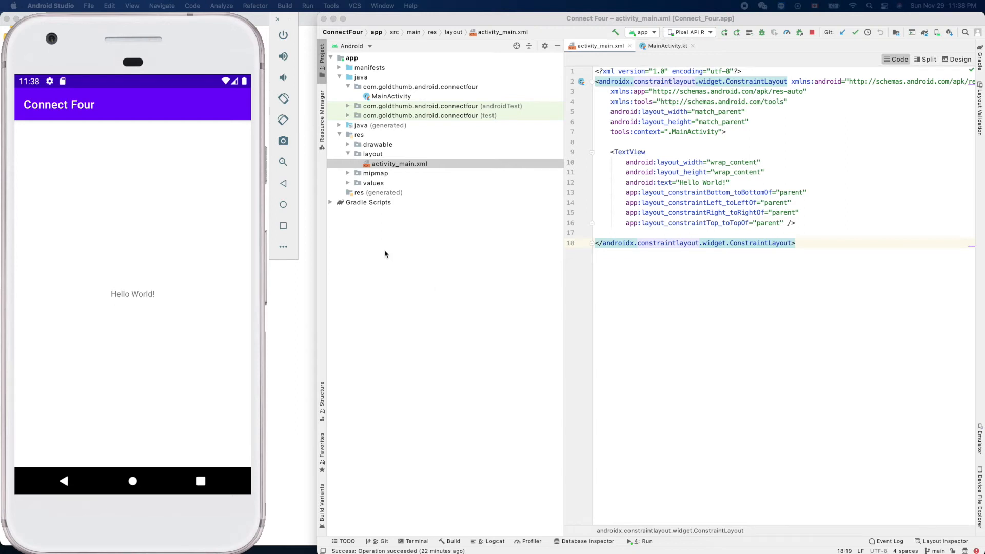
mouse_move(381, 250)
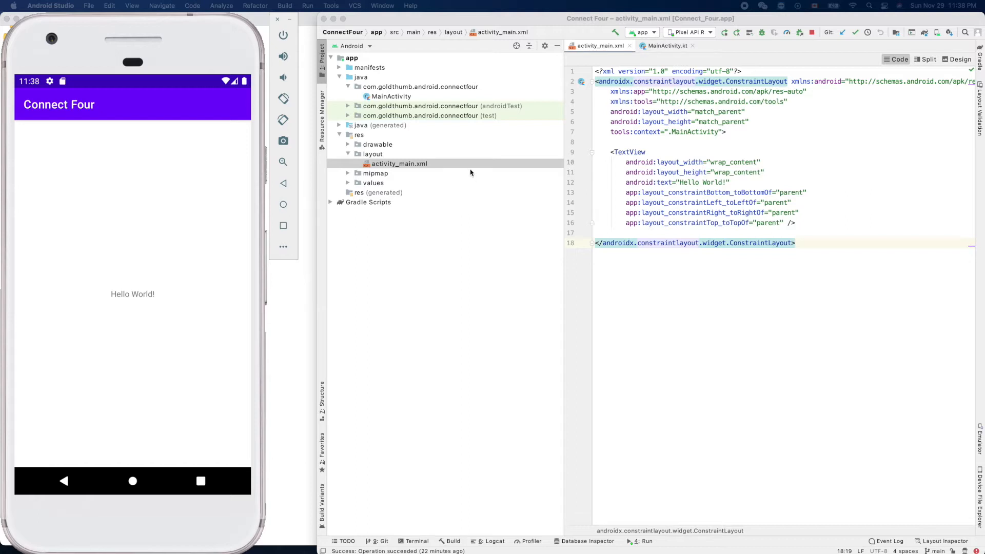
mouse_move(470, 168)
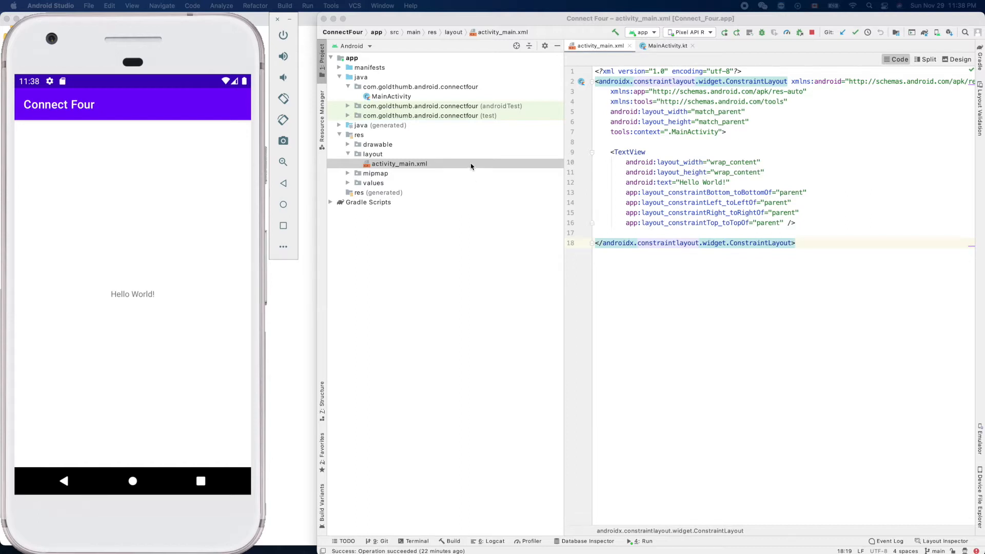
mouse_move(466, 167)
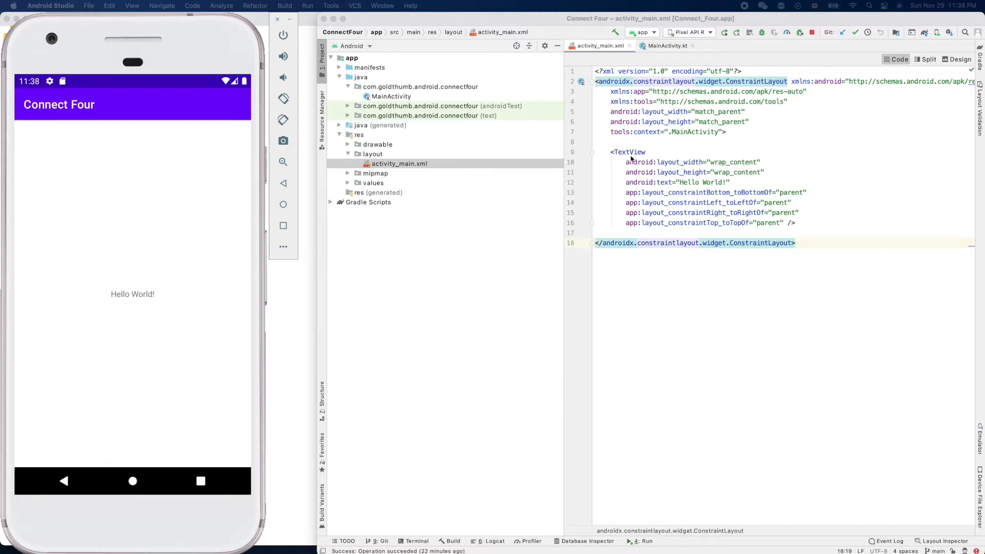
Create a Kotlin class BoardView in the connectfour package via New > Kotlin Class/File.
left_click(629, 152)
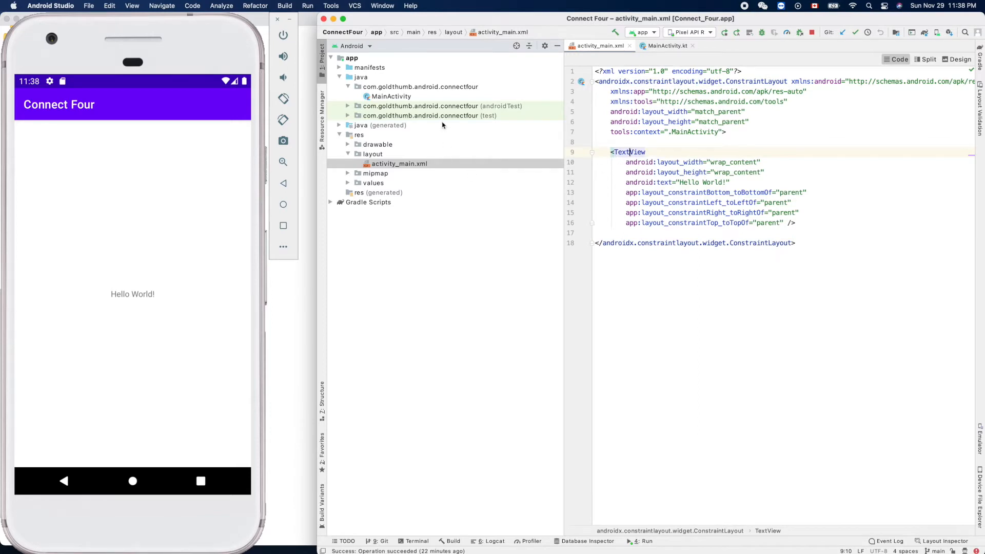
left_click(421, 86)
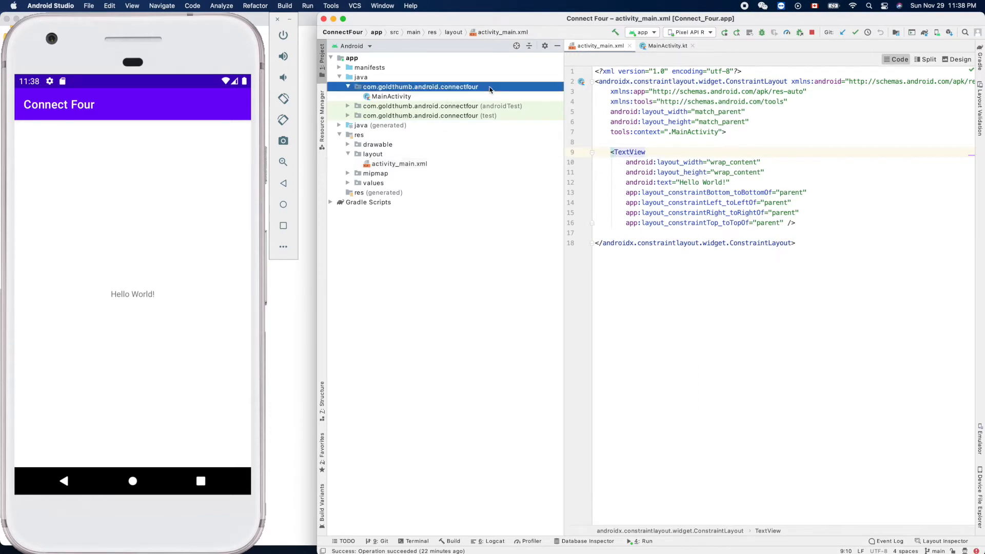
right_click(420, 86)
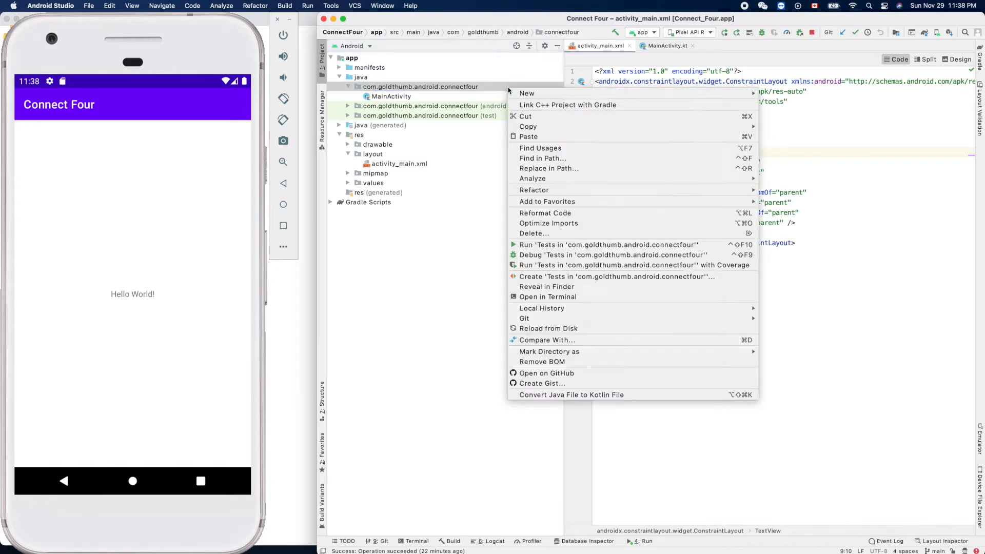
mouse_move(526, 93)
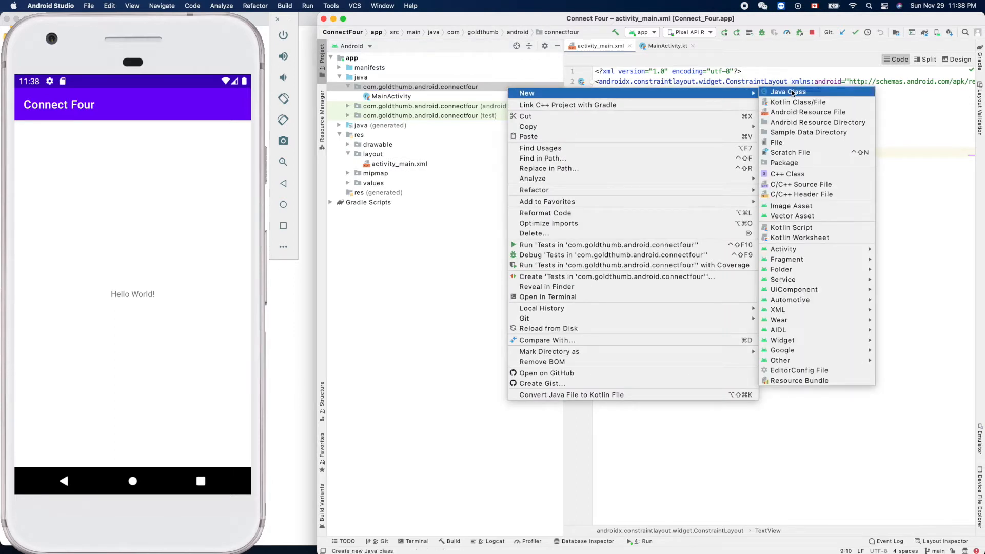
left_click(798, 102)
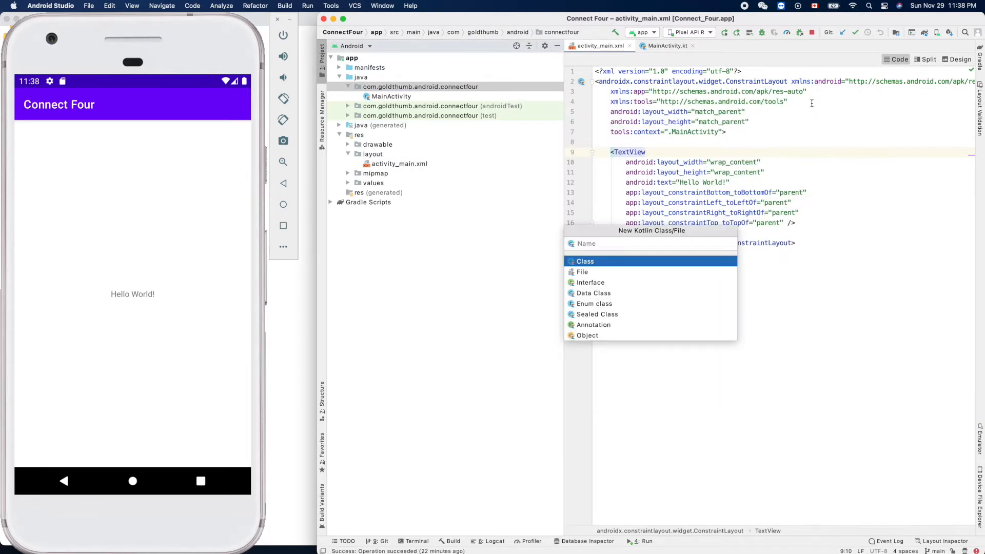
type("BoardView")
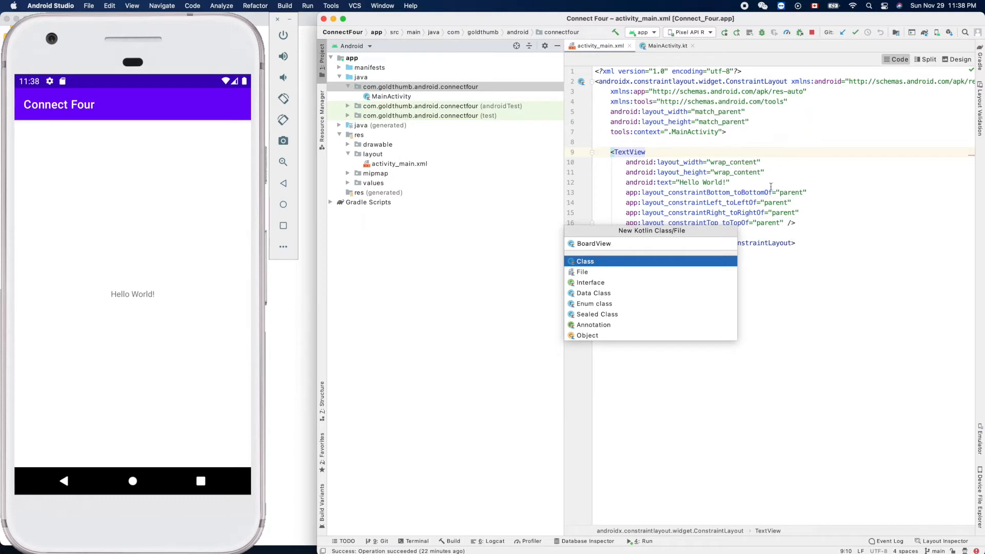
mouse_move(690, 267)
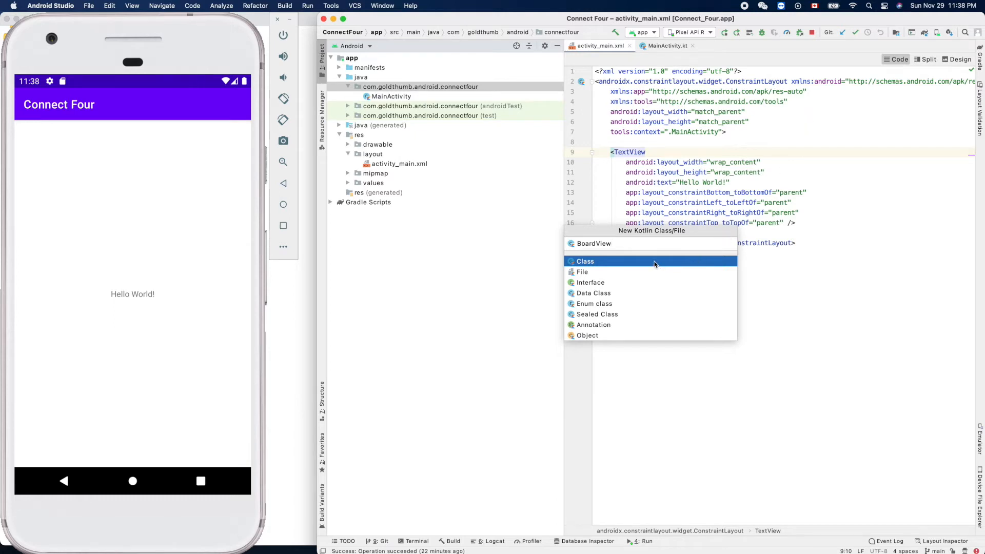
left_click(585, 261)
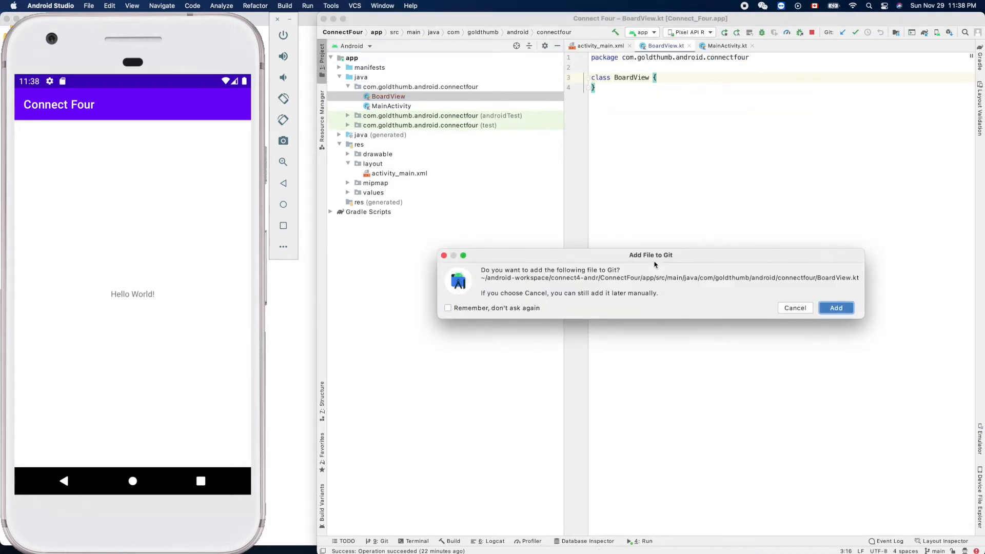
mouse_move(519, 291)
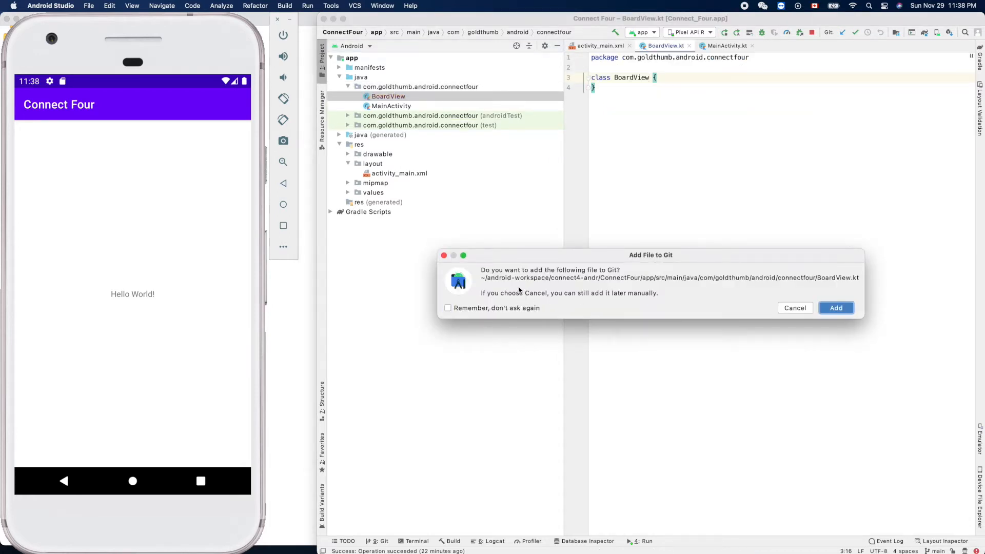
mouse_move(604, 281)
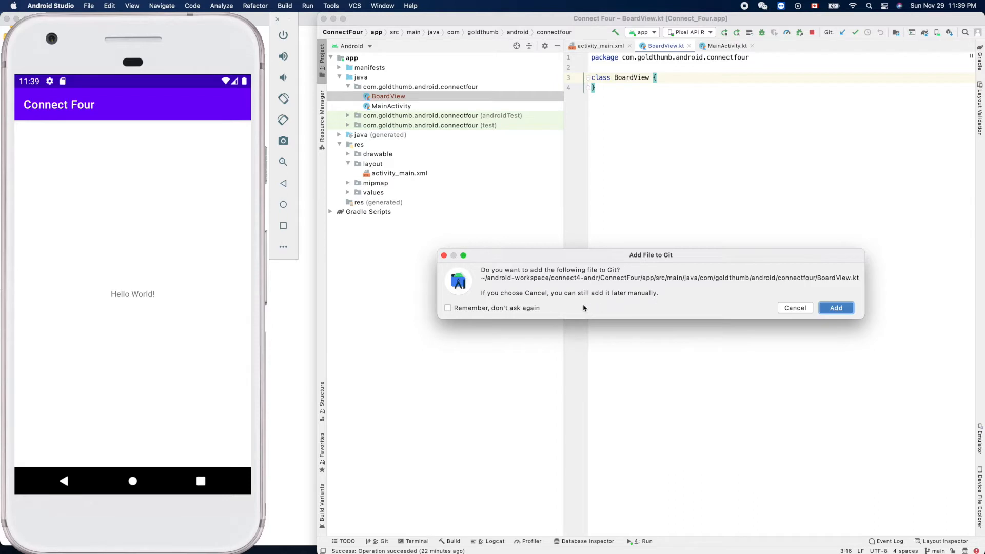
mouse_move(589, 280)
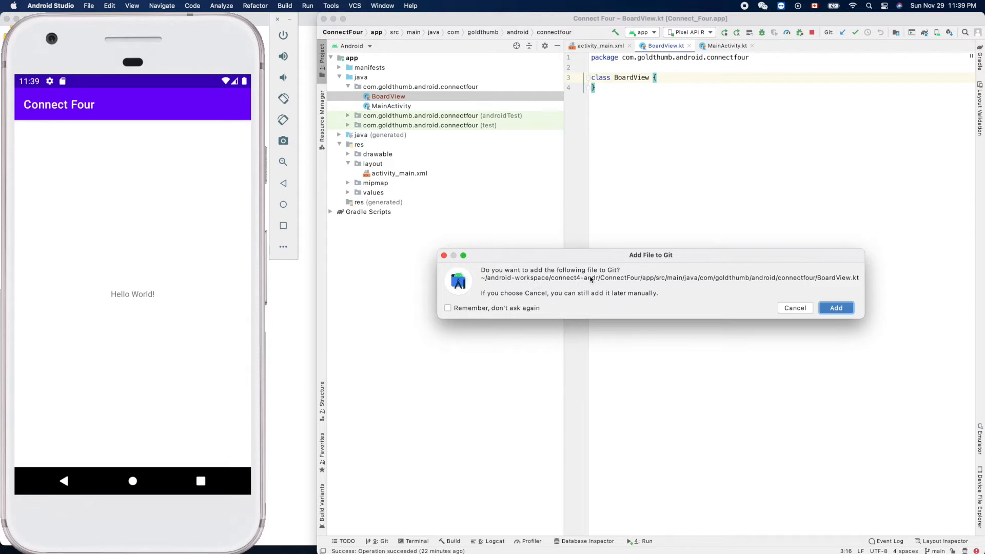
mouse_move(713, 291)
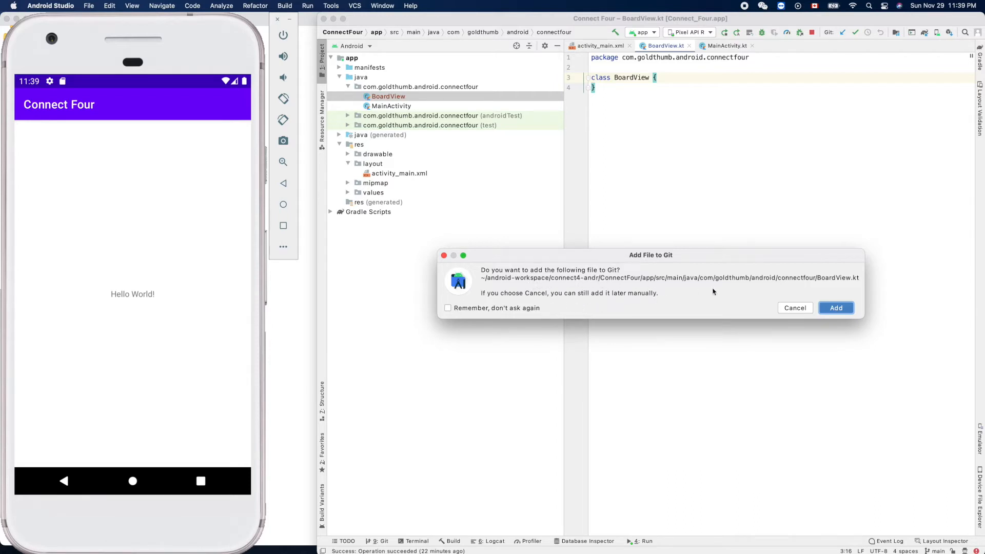
mouse_move(617, 296)
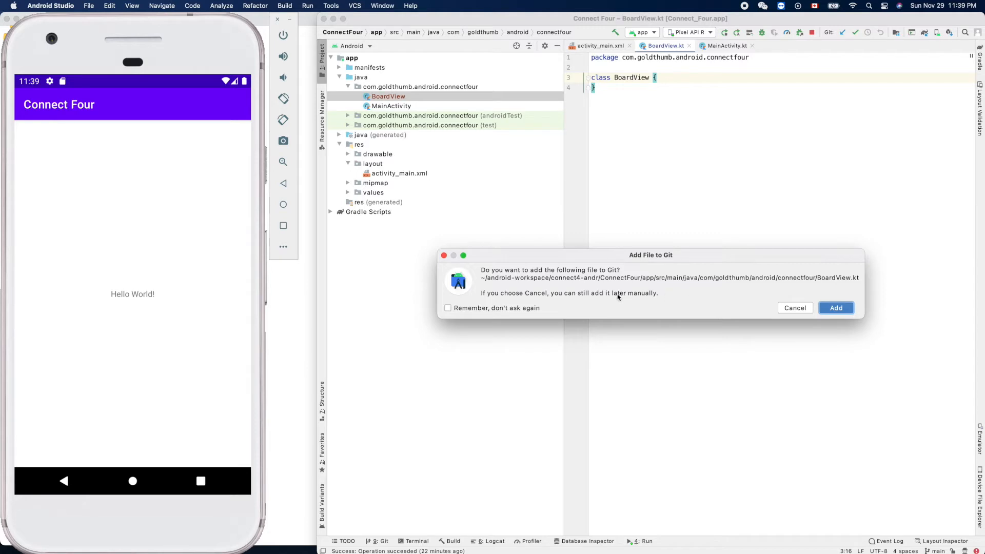
mouse_move(713, 302)
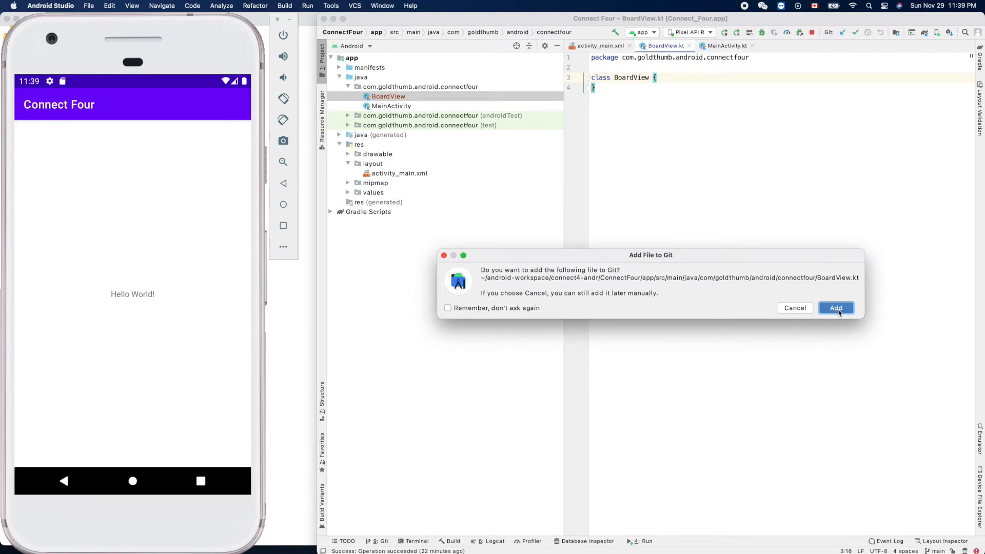
Add BoardView.kt to Git from the Add File prompt.
left_click(836, 307)
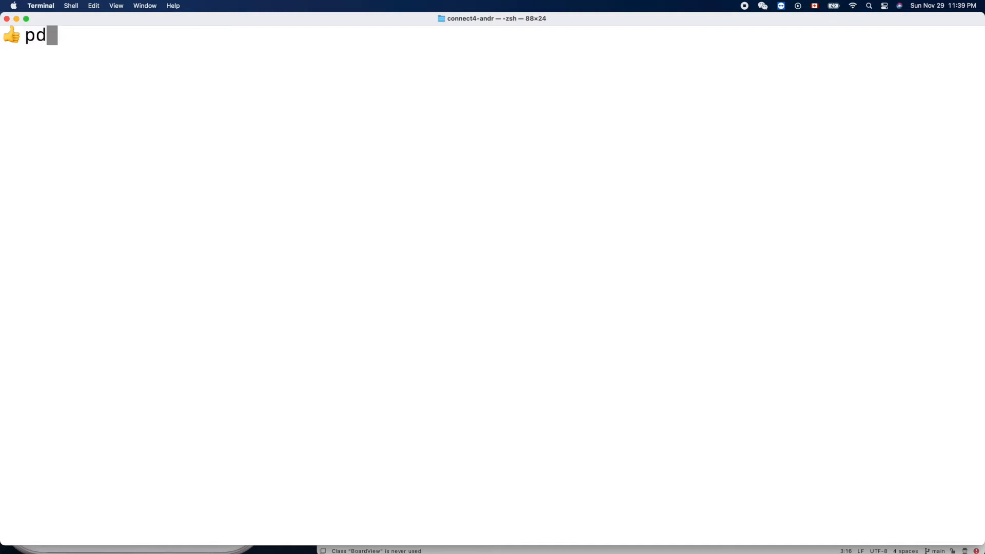
Run pwd and git st to see BoardView.kt staged as a new file on main.
key("enter")
type("pwd")
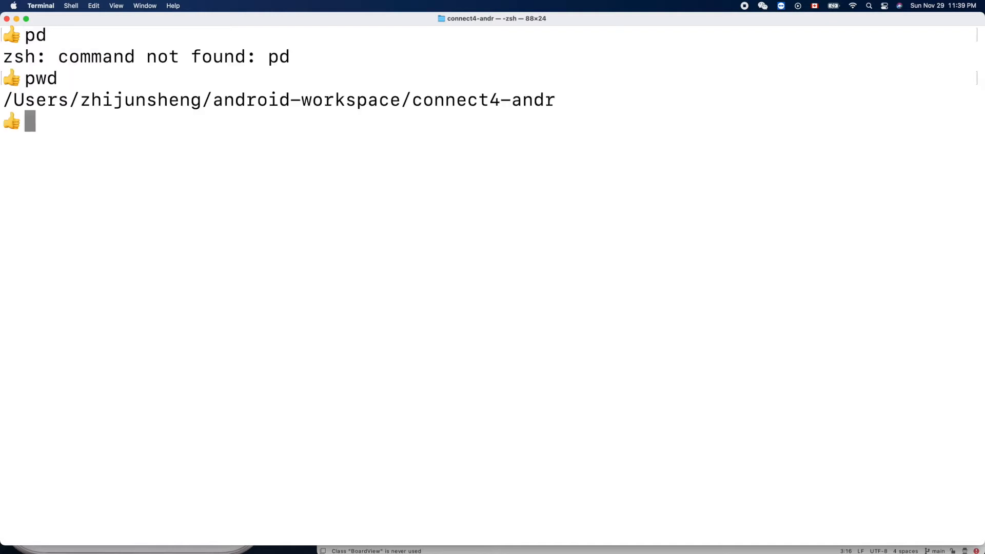
type("git st")
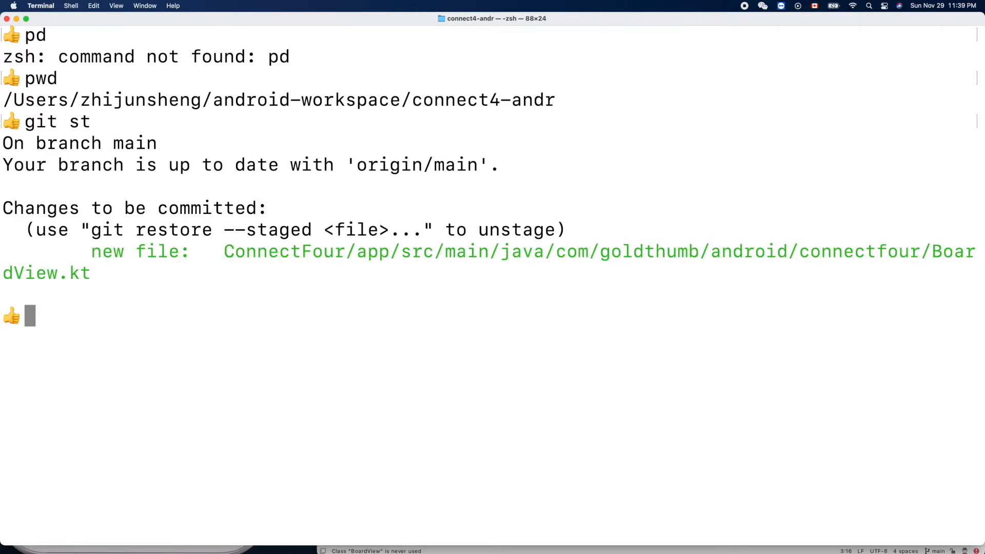
mouse_move(63, 273)
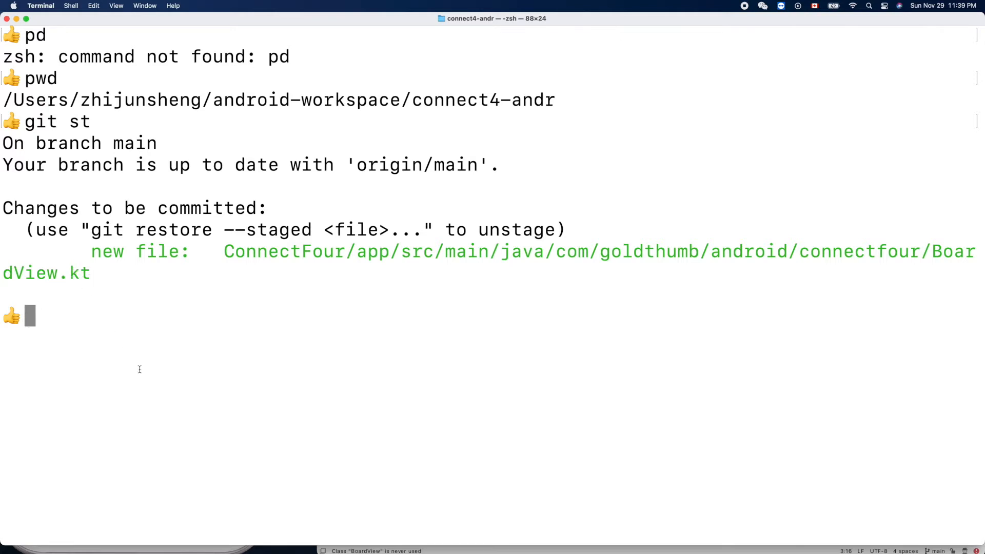
mouse_move(167, 396)
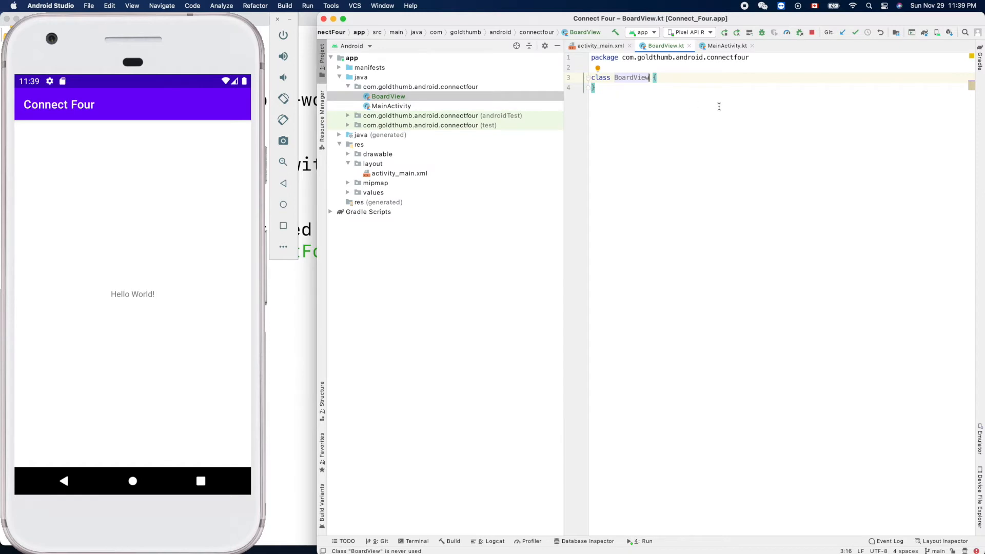
Make BoardView extend View and bring up the missing-constructor fixes.
type(": View")
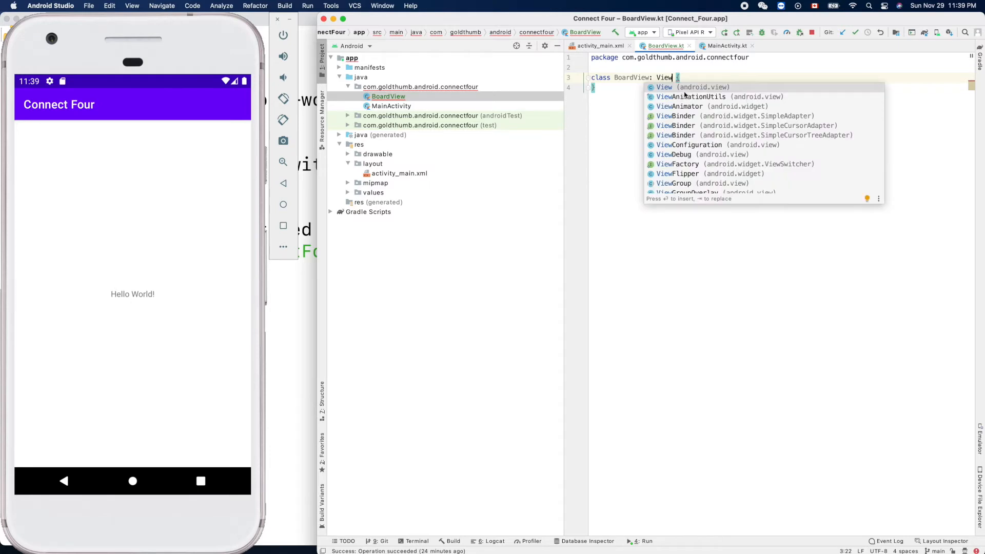
key("Enter")
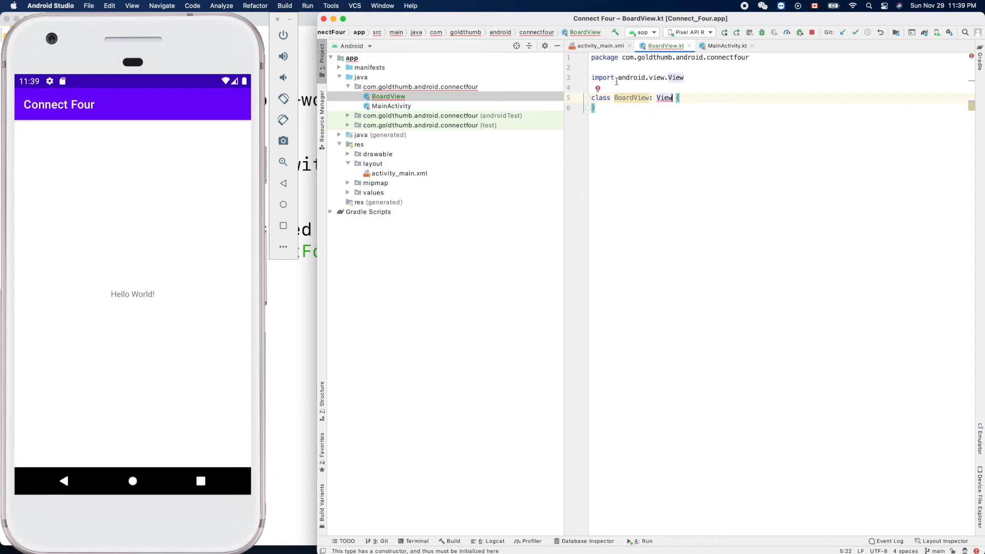
left_click(597, 88)
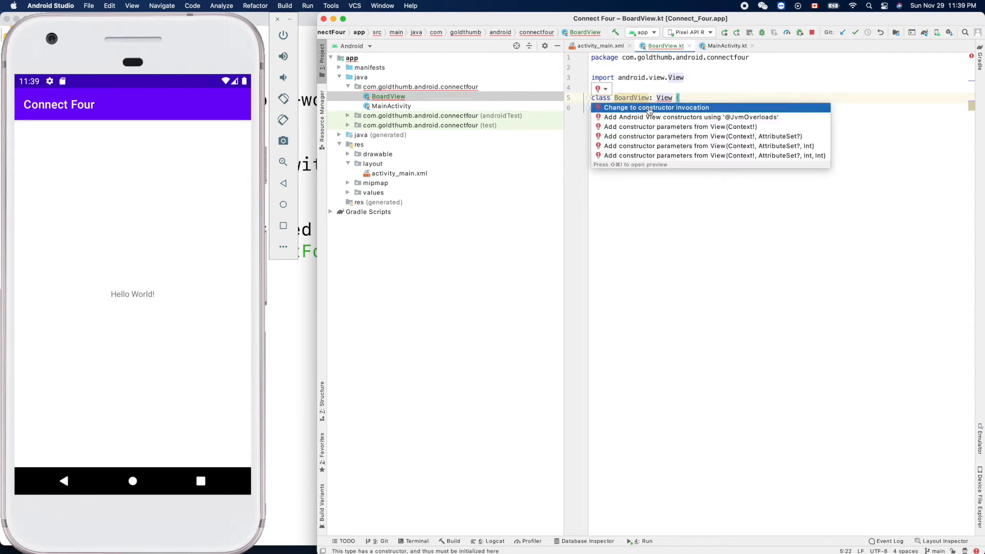
mouse_move(678, 117)
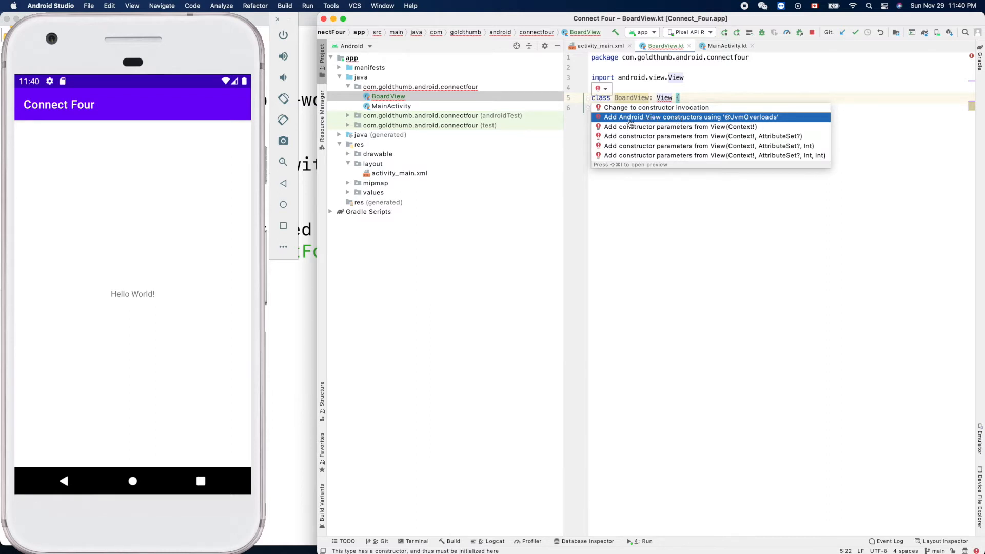
mouse_move(652, 120)
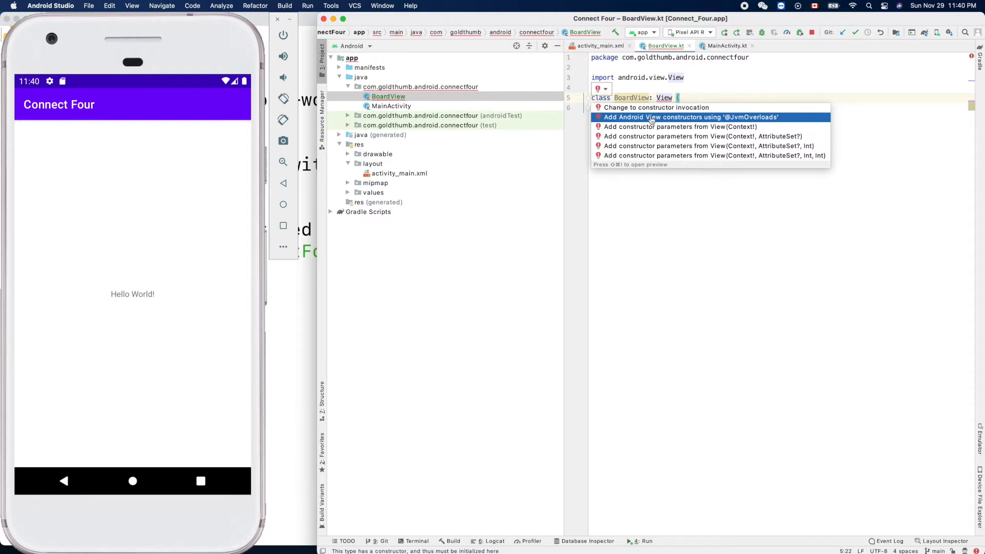
mouse_move(683, 119)
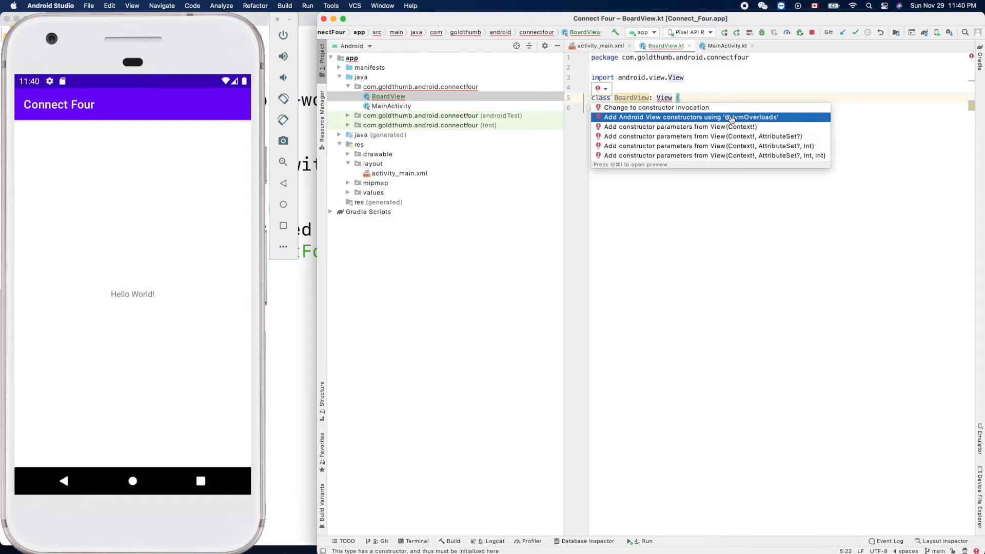
mouse_move(656, 107)
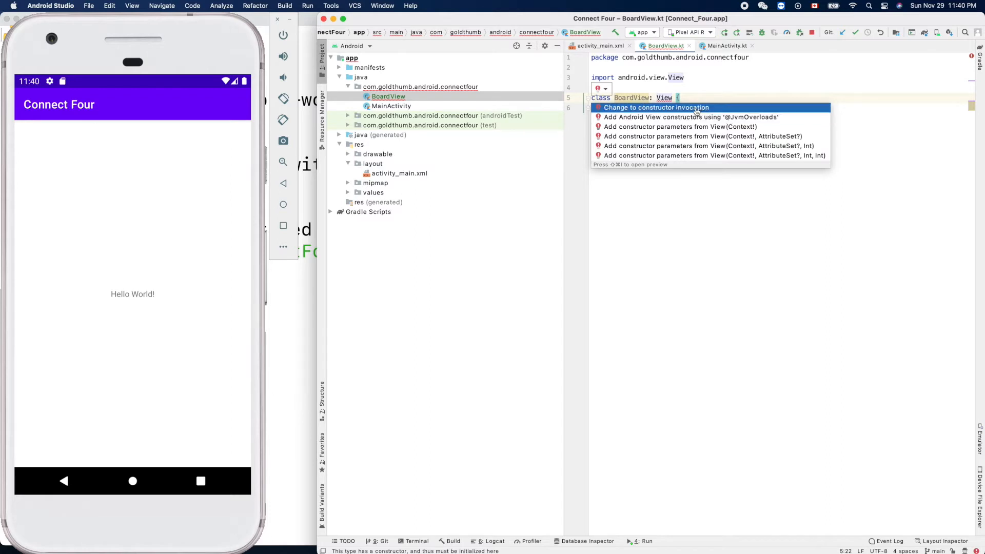
left_click(656, 107)
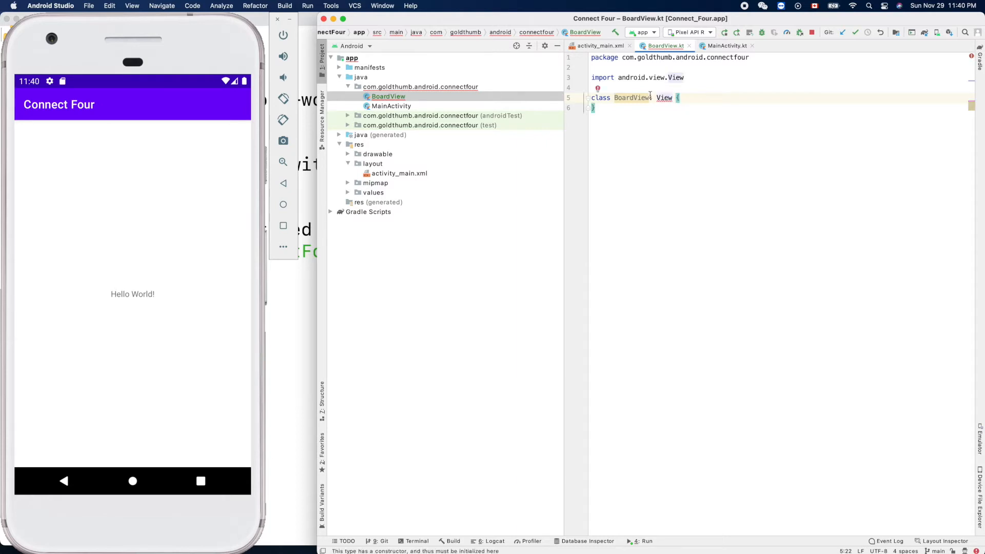
left_click(597, 89)
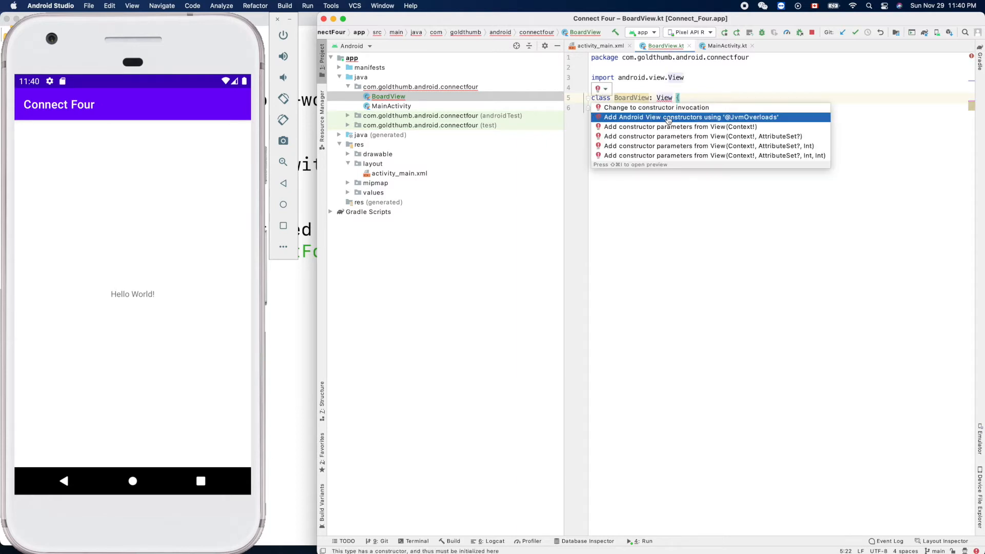
left_click(689, 117)
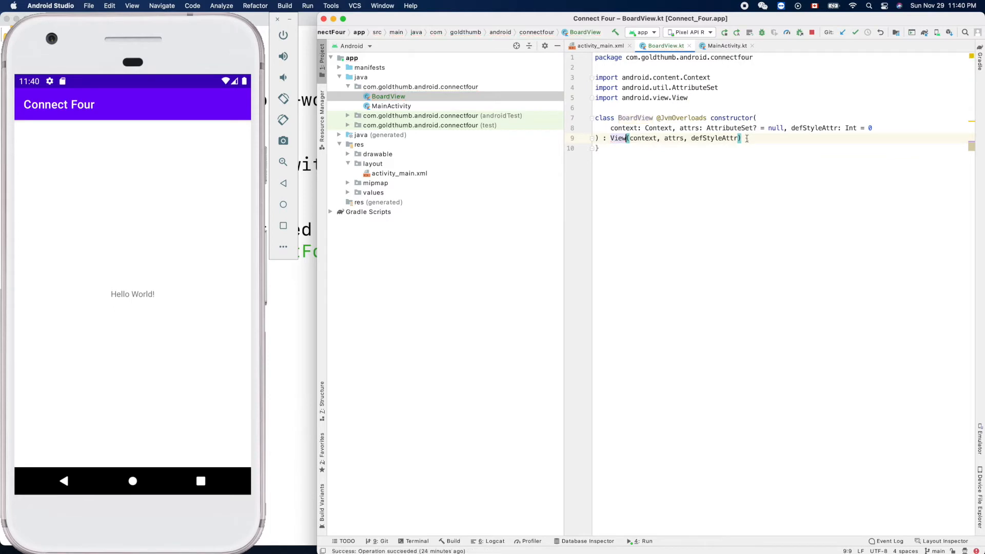
Open an empty class body after the View(...) superclass call.
left_click(924, 60)
type(" {")
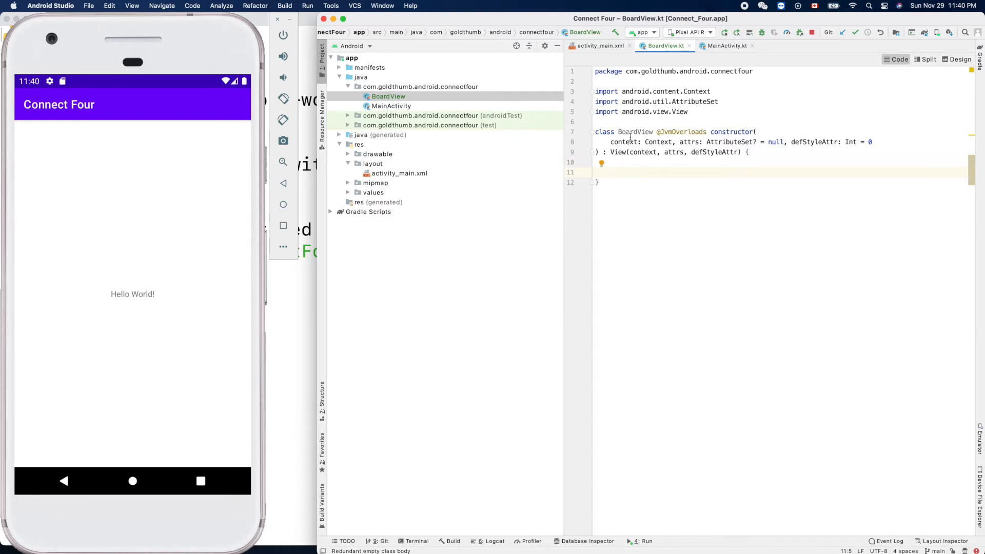
double_click(635, 132)
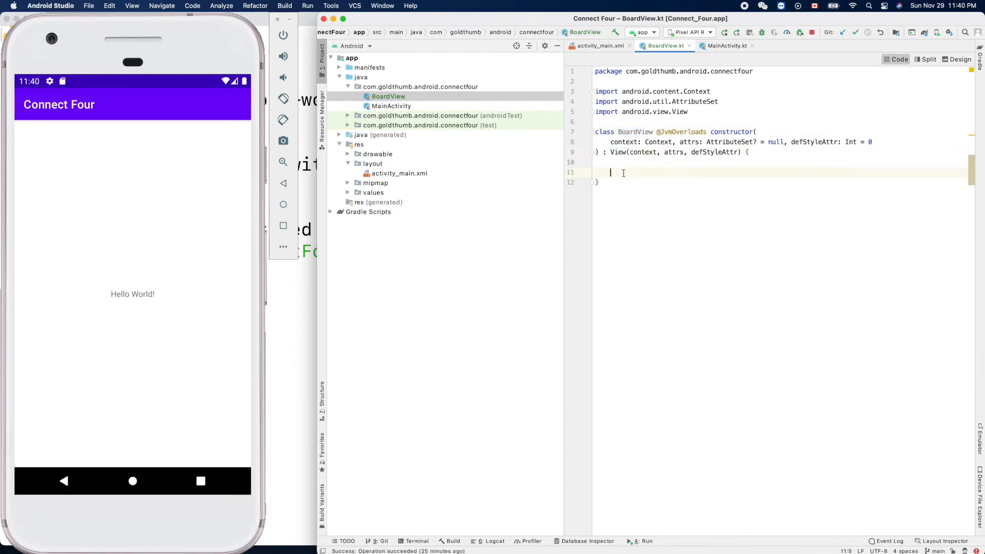
type("d")
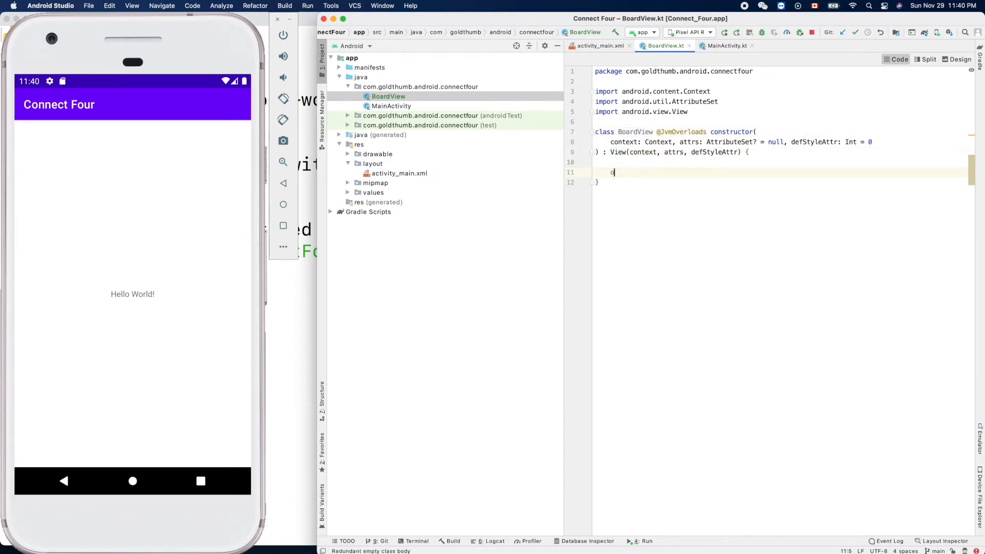
Override onDraw(canvas: Canvas?) calling super.onDraw, removing a stray typed character.
type("ndr")
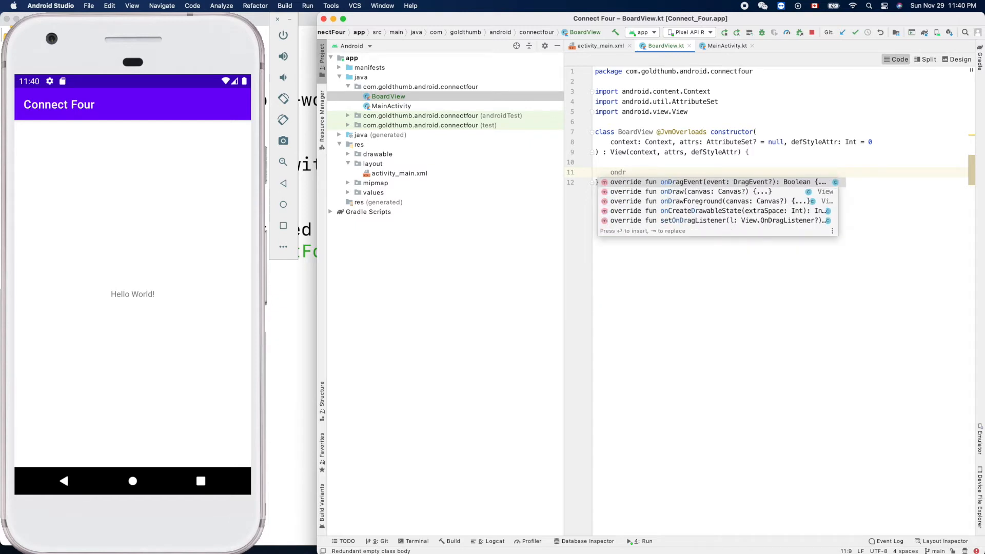
mouse_move(679, 197)
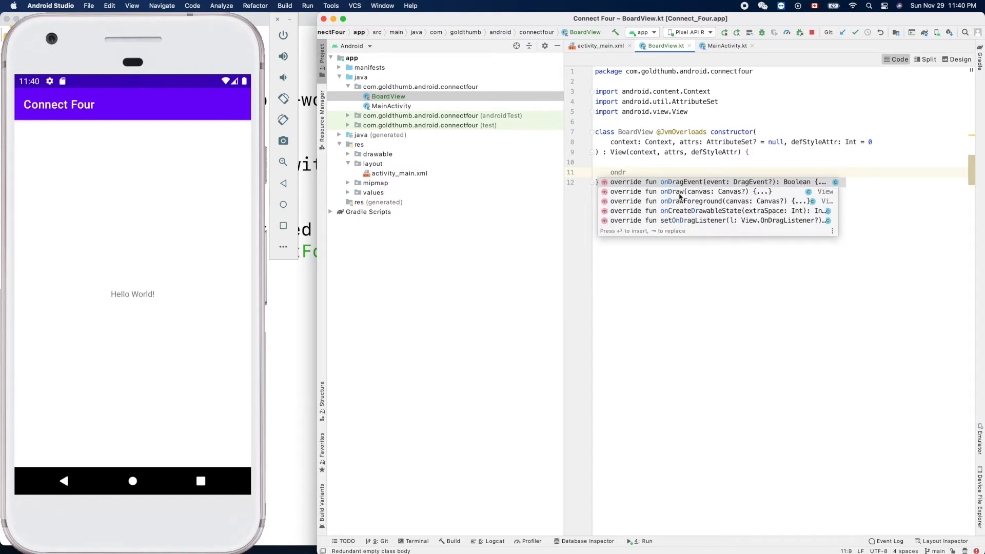
left_click(723, 191)
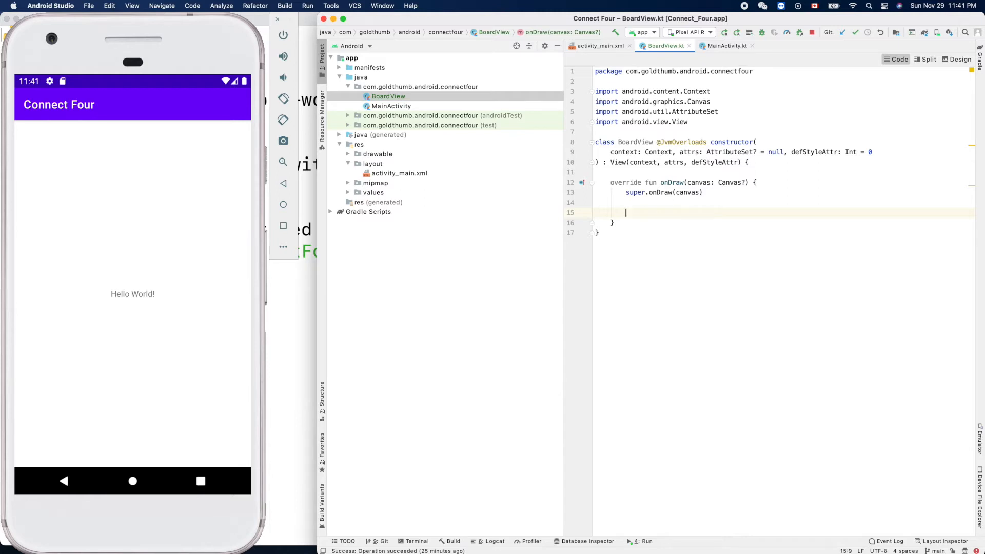
type("v")
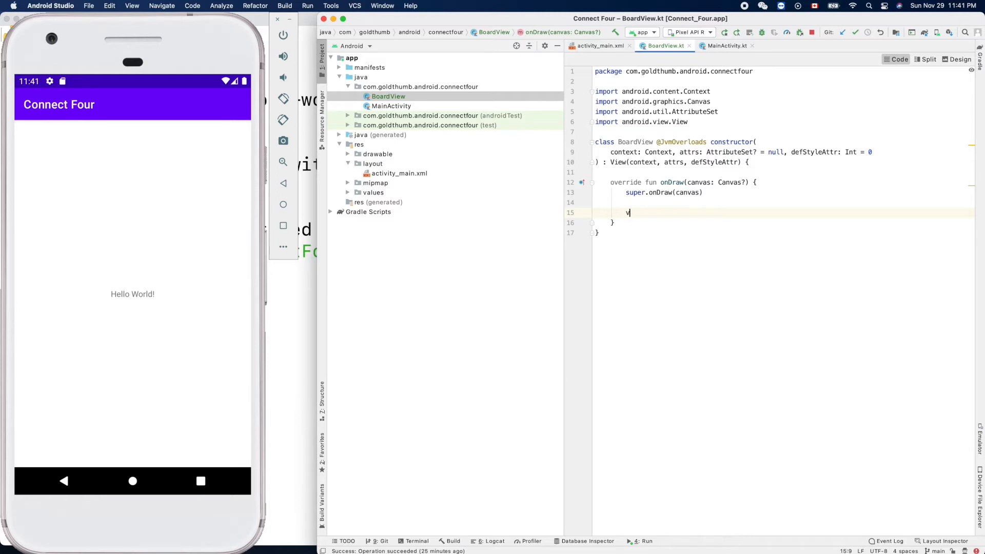
key("Backspace")
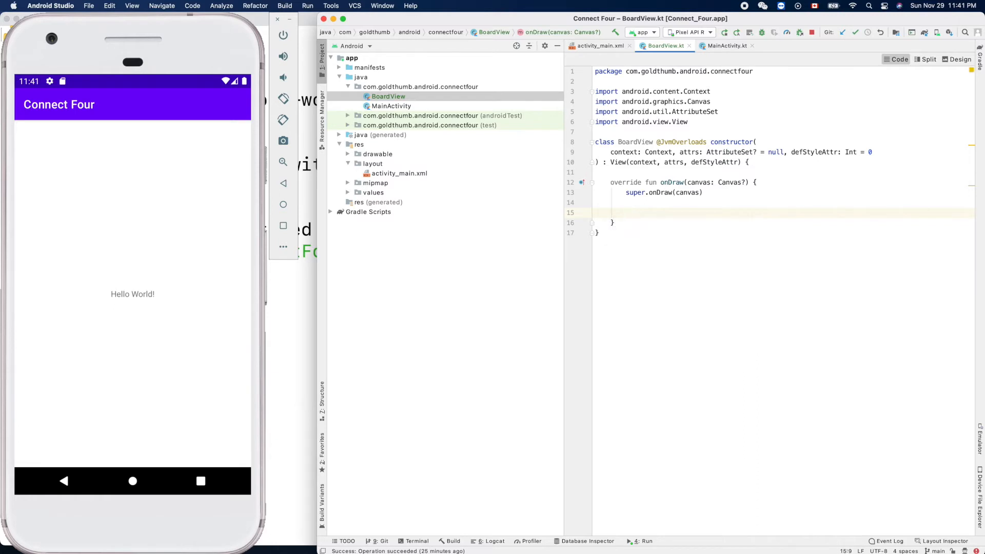
Declare val paint: Paint = Paint() inside onDraw.
type("val")
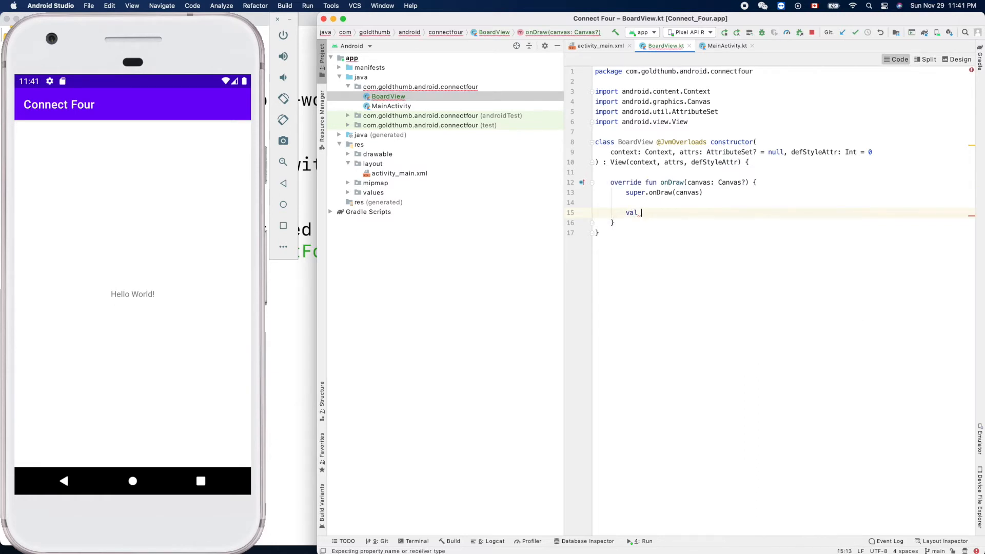
type("paint")
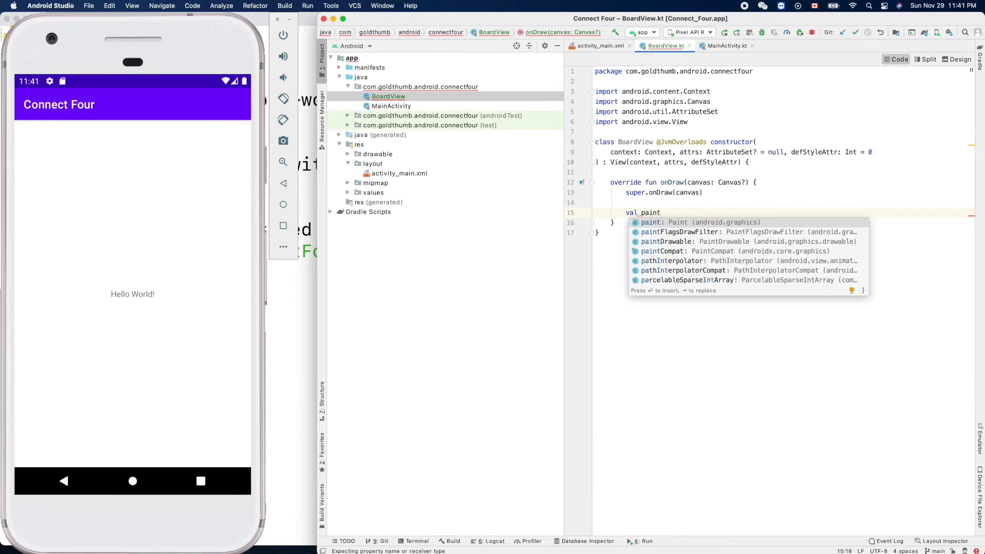
type(": P")
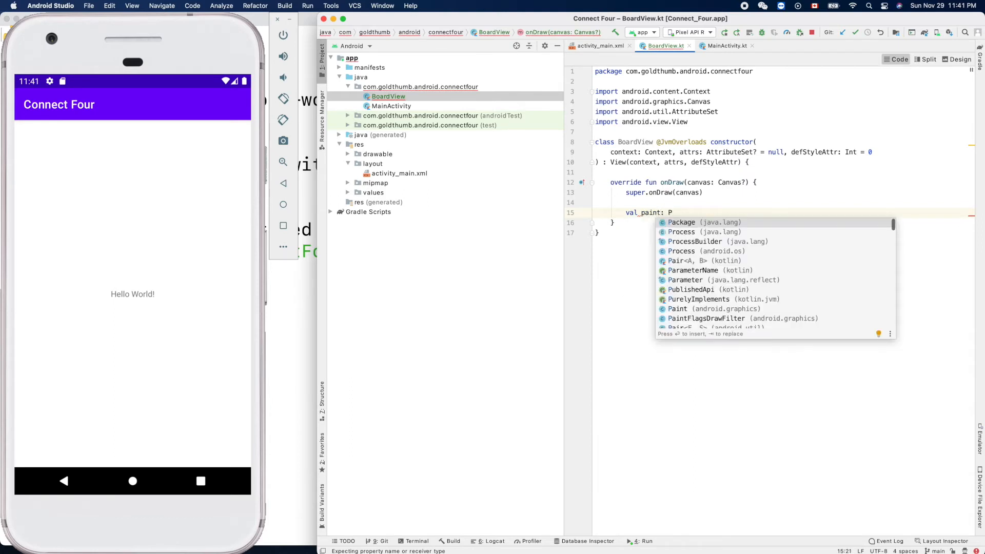
type("aint")
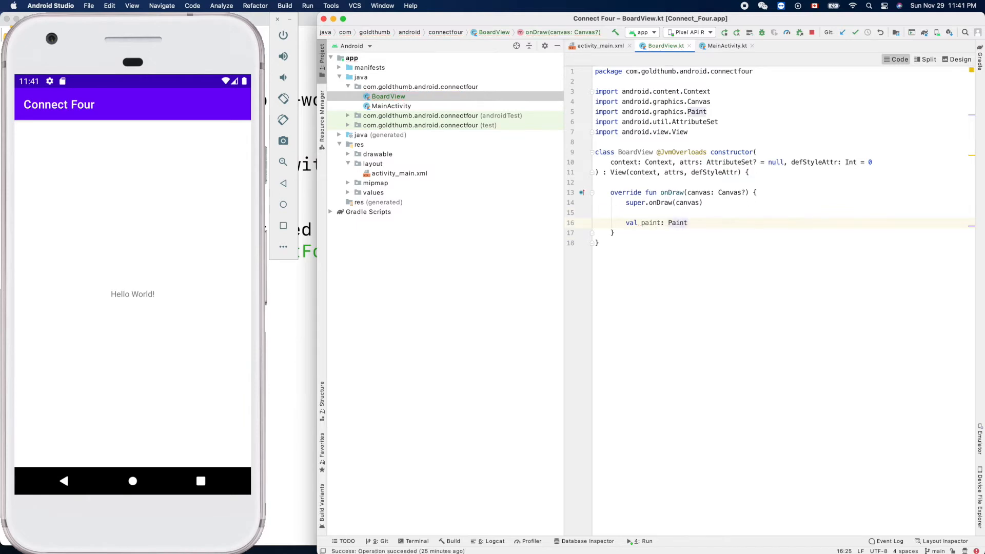
type("= Paint(")
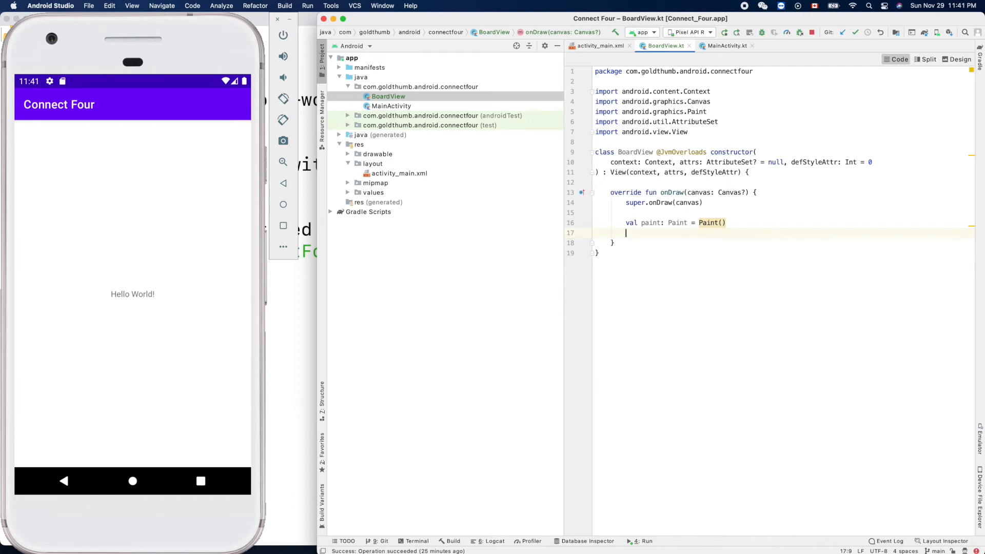
Set the paint colour with paint.setColor(Color.BLACK).
type("paint")
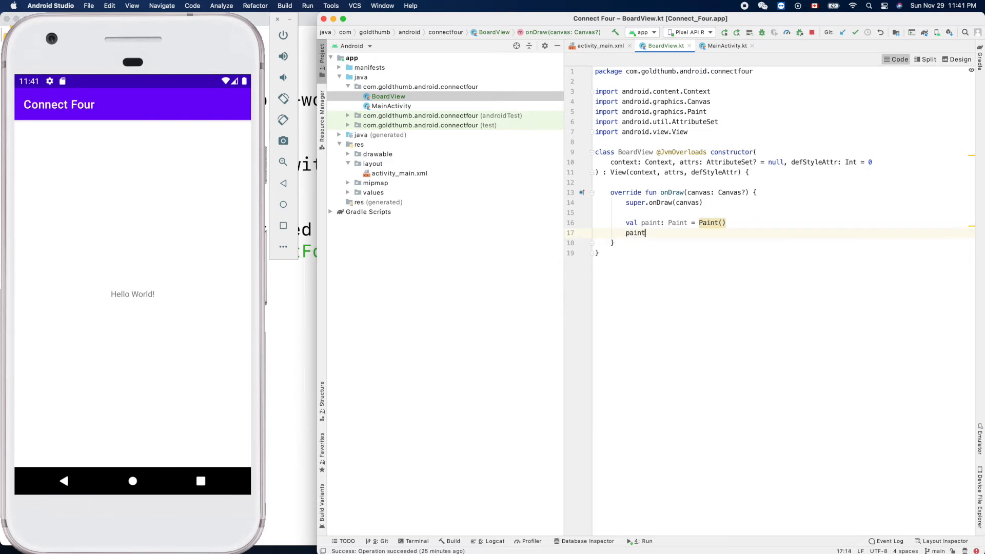
type(".s")
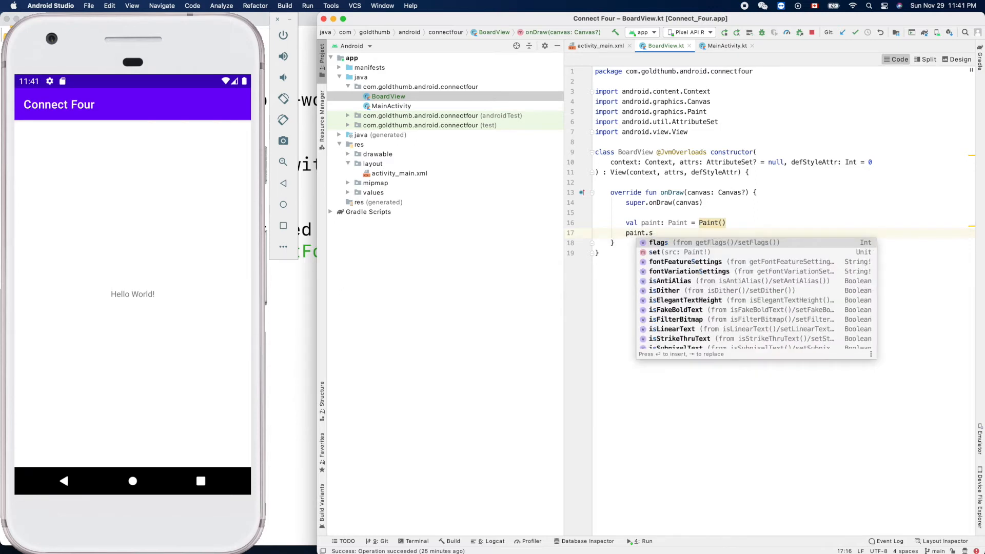
type("etColor(")
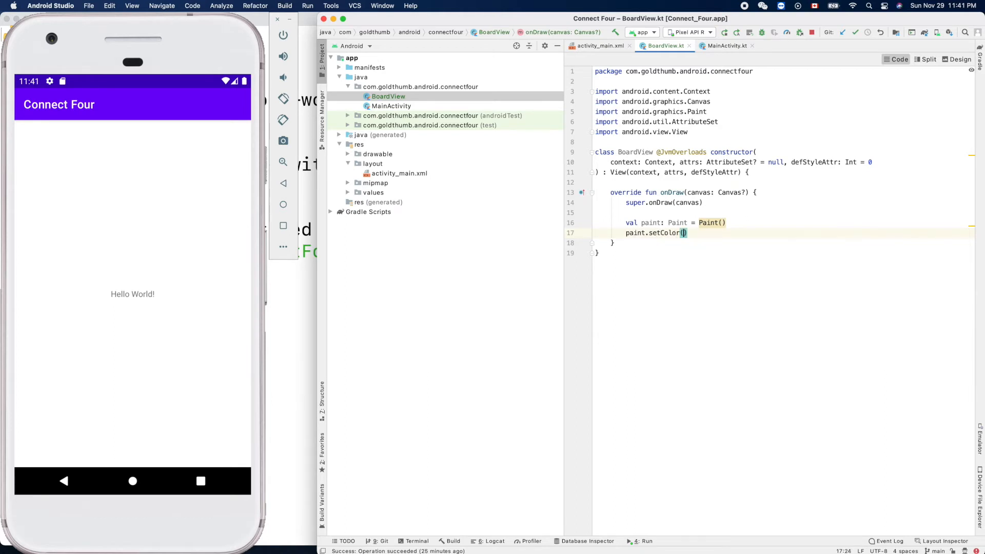
type("Col")
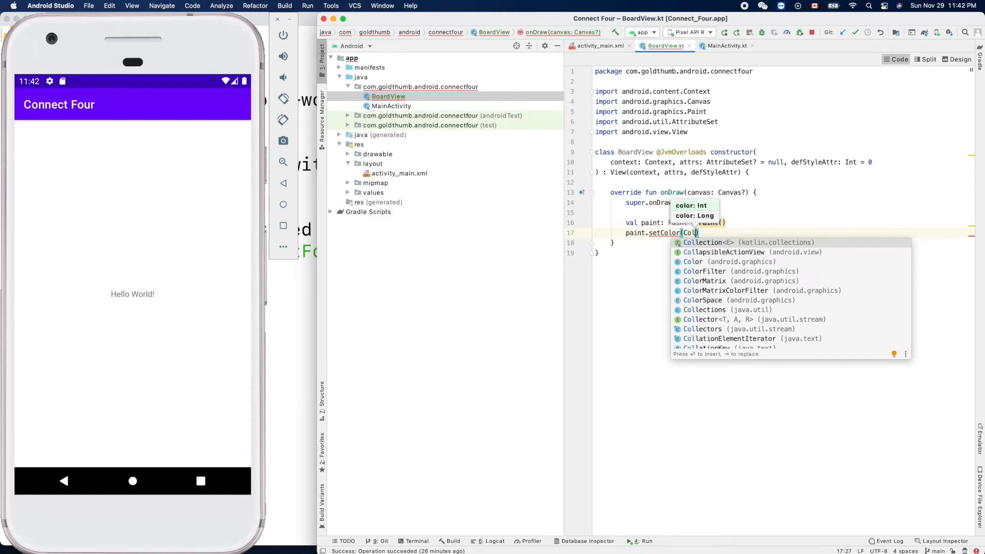
key("Down")
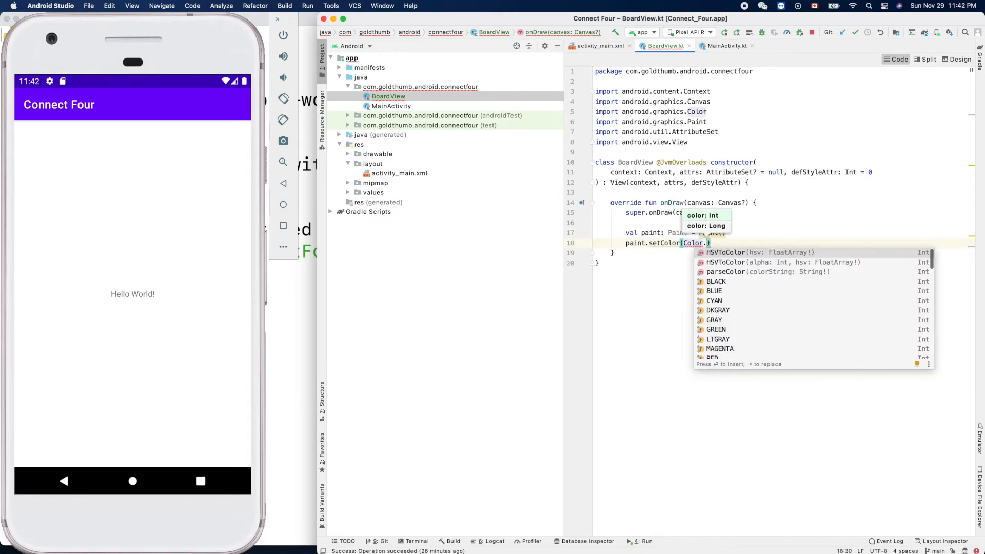
type("b")
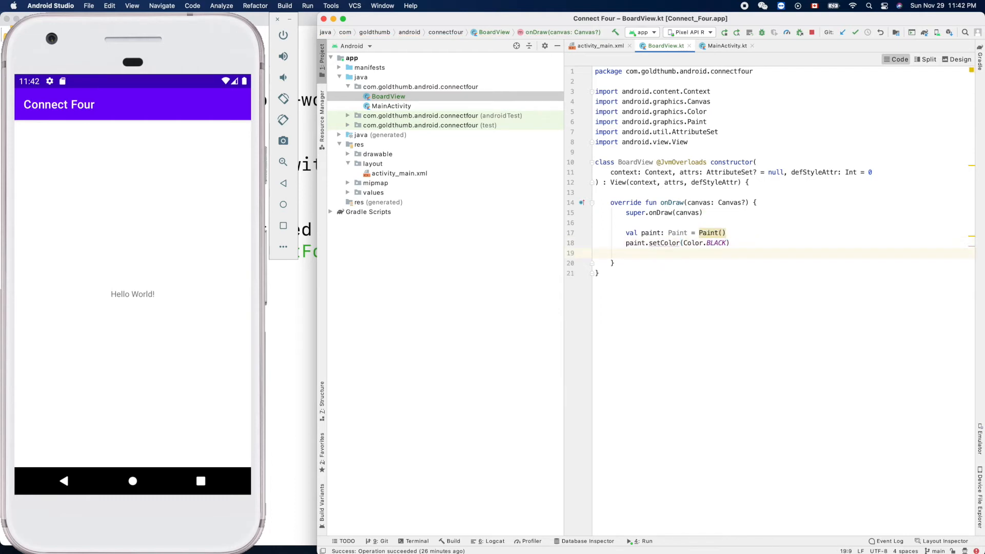
type("paint.st")
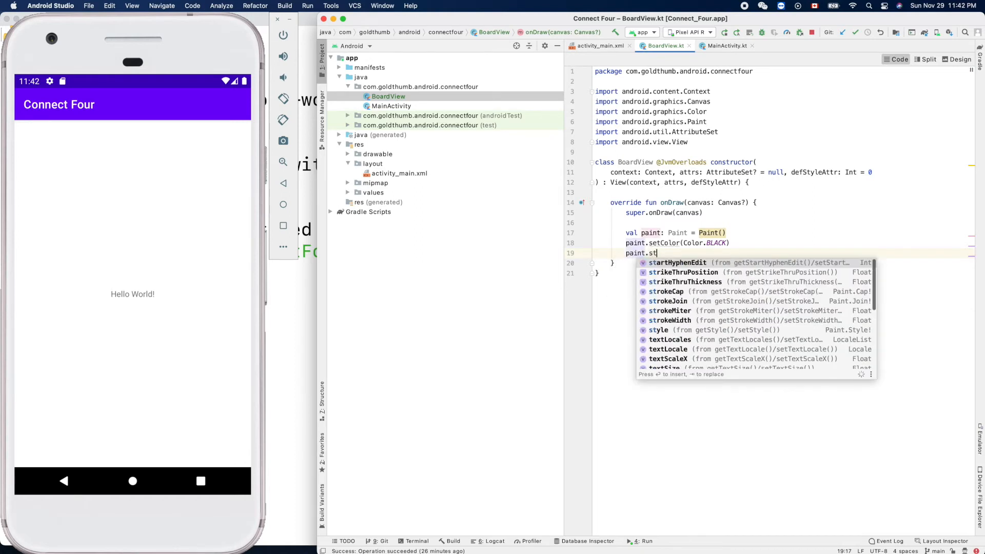
Set paint.style = Paint.Style.STROKE so the paint draws outlines only.
type("yle")
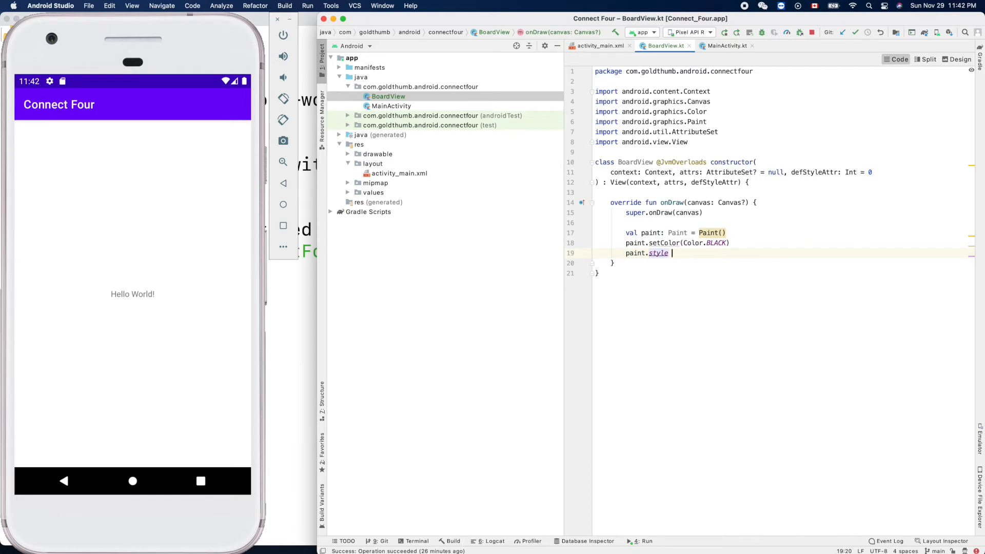
type("= Pain")
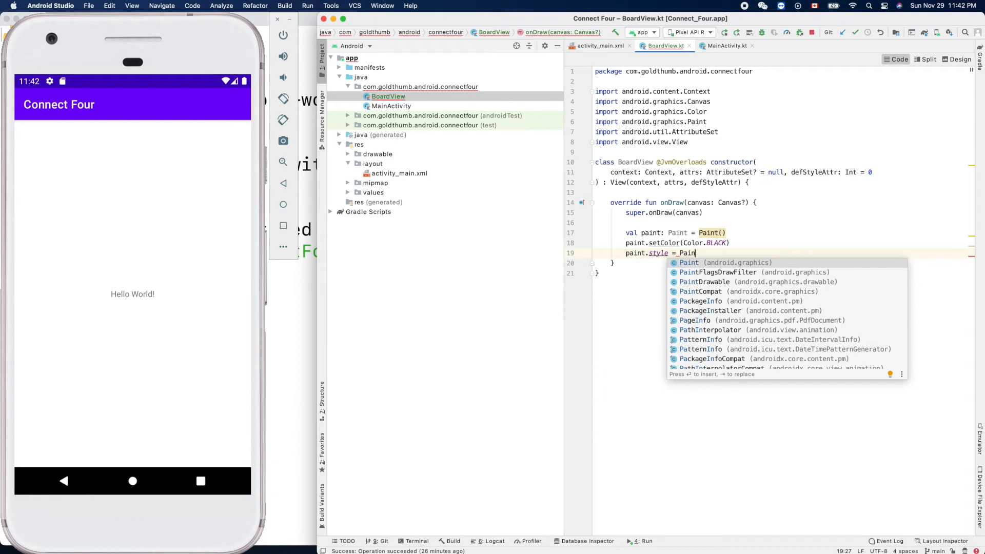
type("t.")
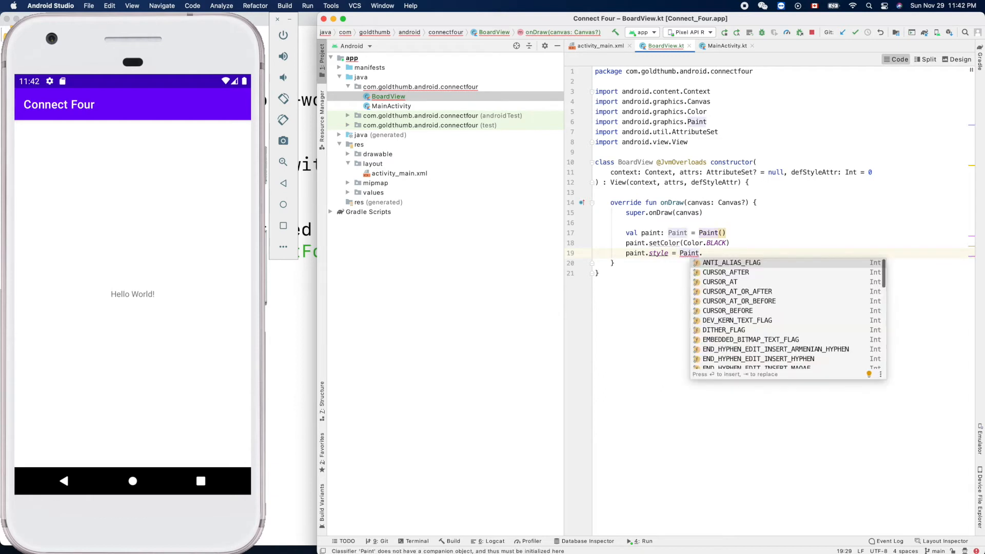
type("stye")
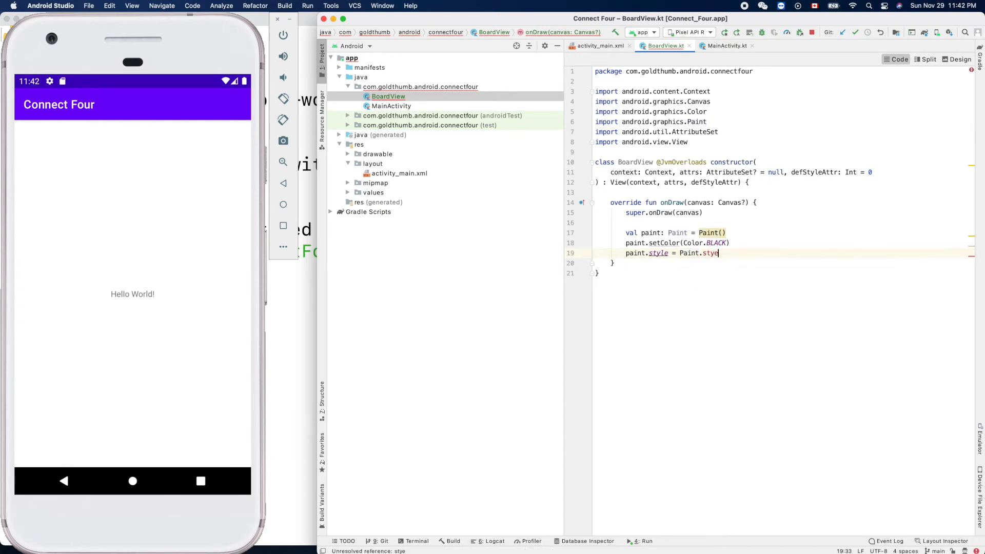
type("S")
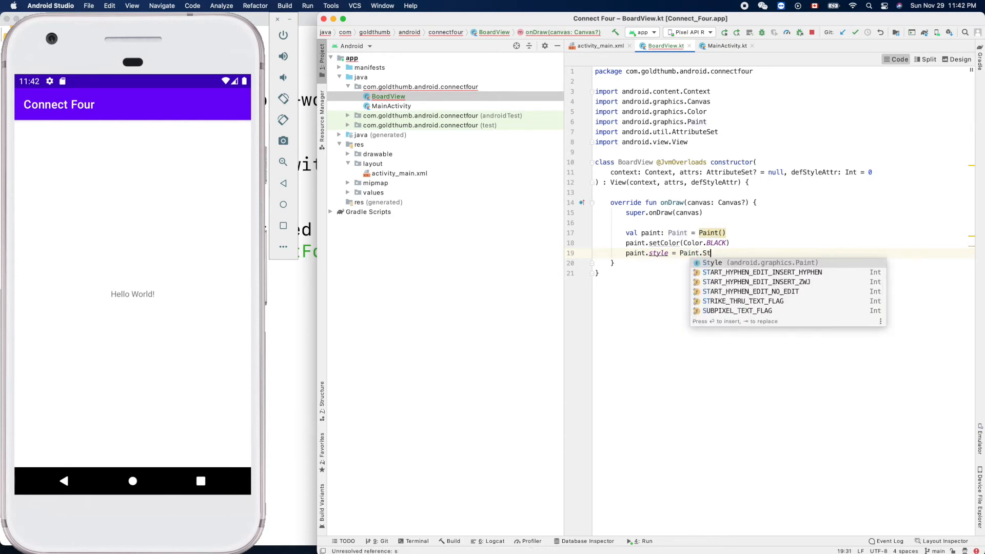
type("yle.")
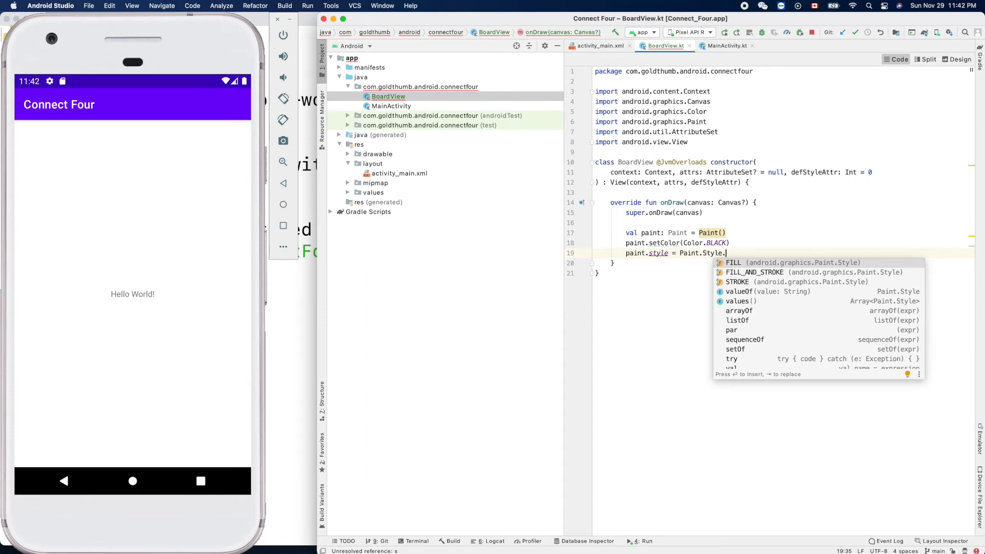
key("Escape")
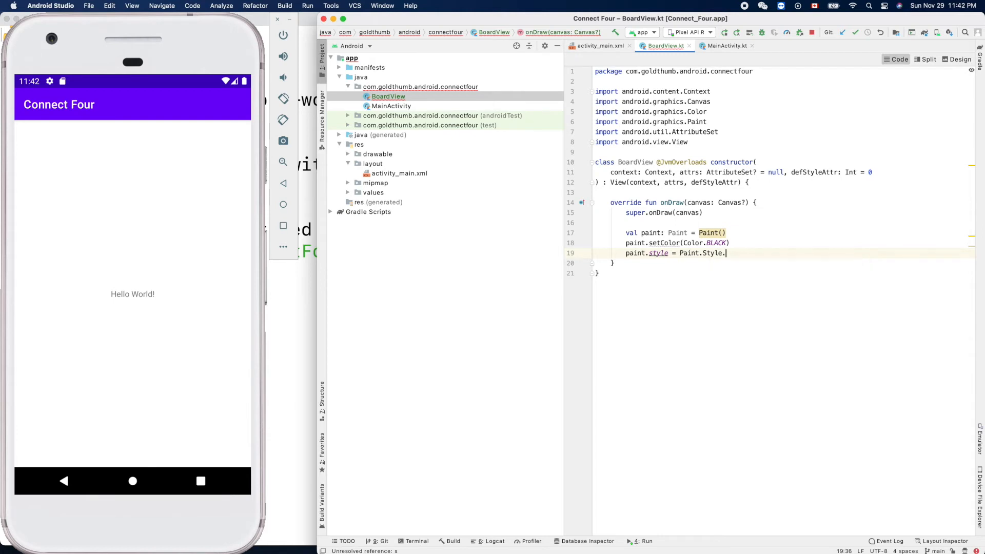
type("STROKE")
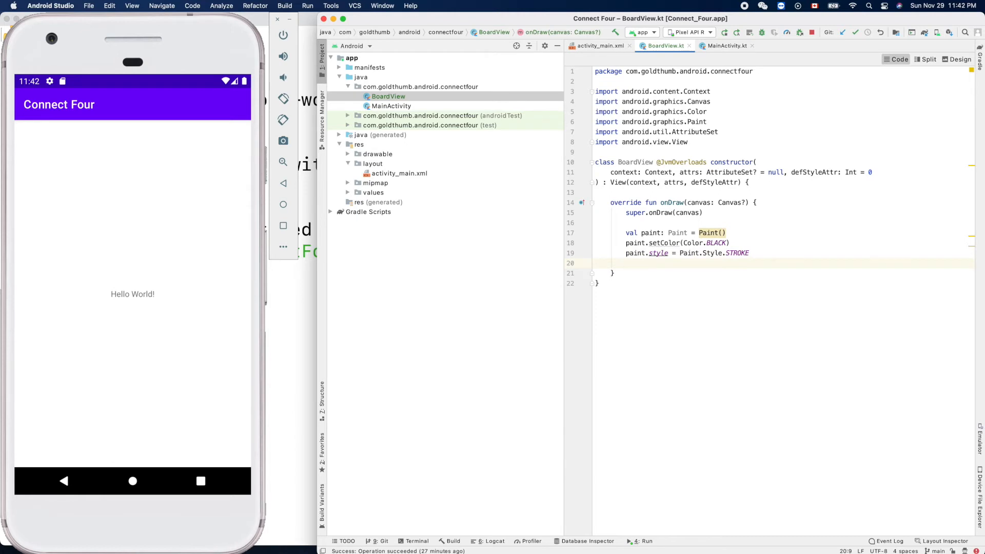
Insert canvas.drawCircle from completion and start entering its centre coordinates.
type("canvas.dra")
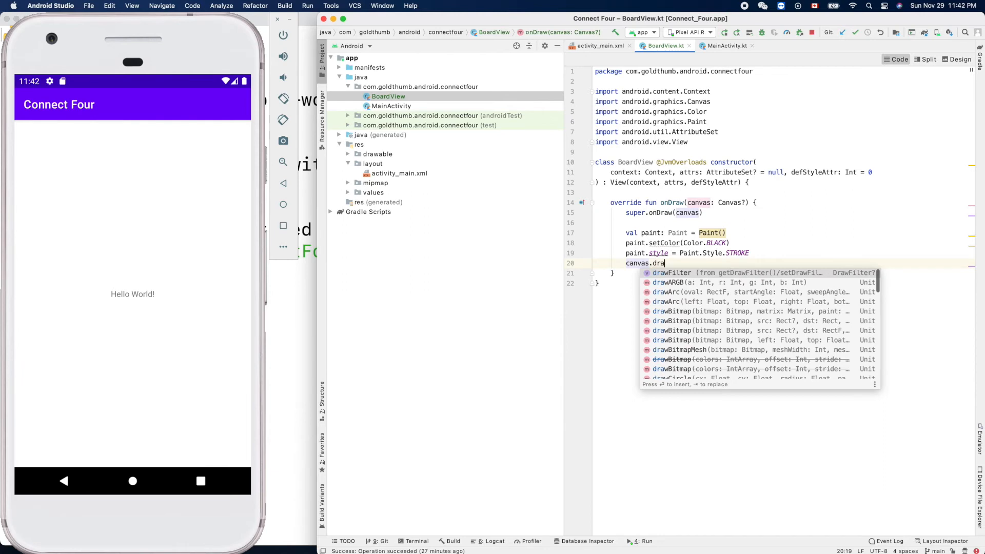
type("Cir")
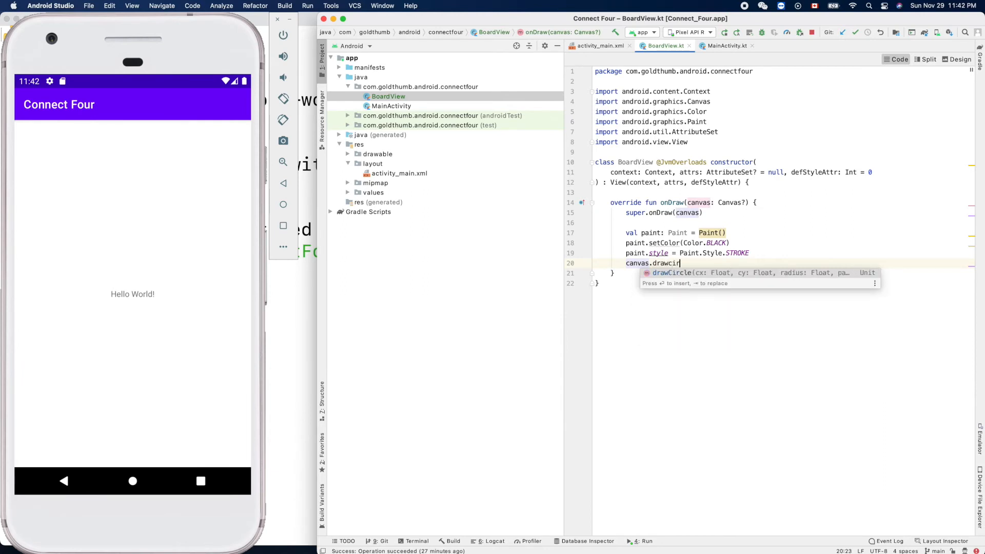
key("Enter")
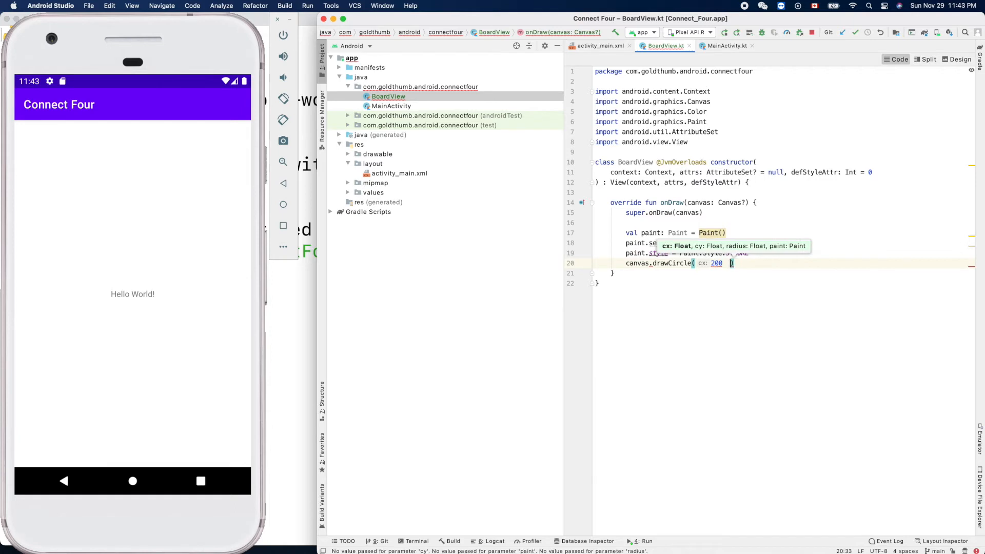
type(",")
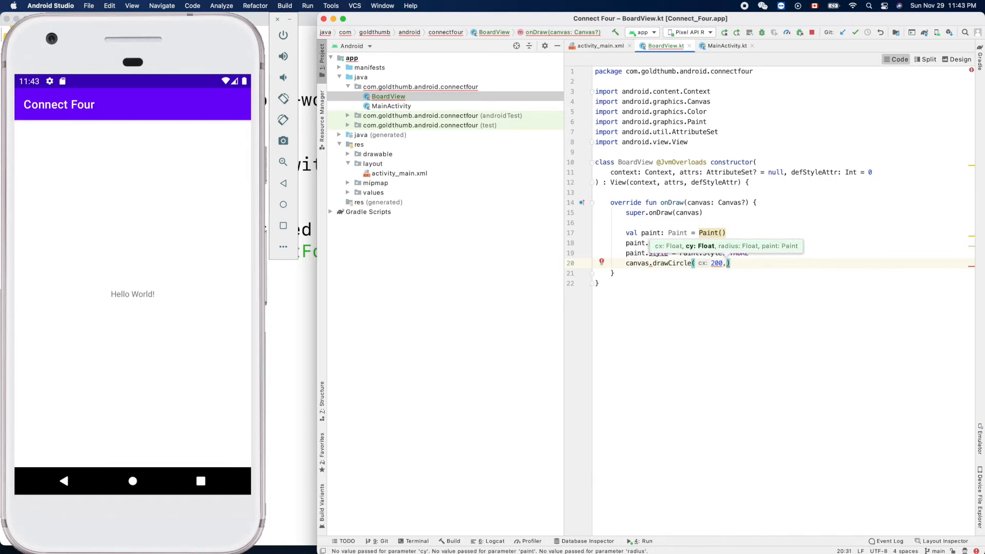
type("f")
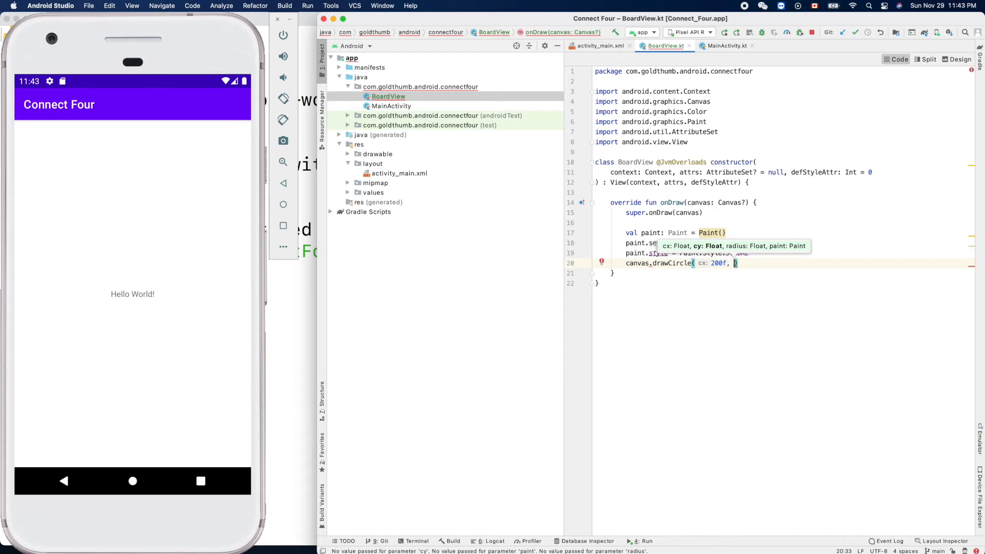
type("cy: 2")
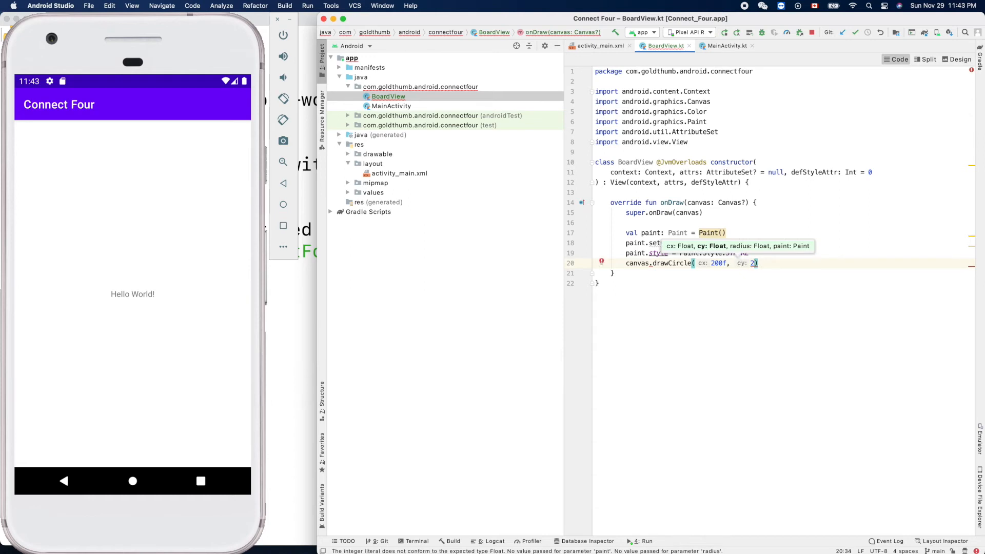
type("00")
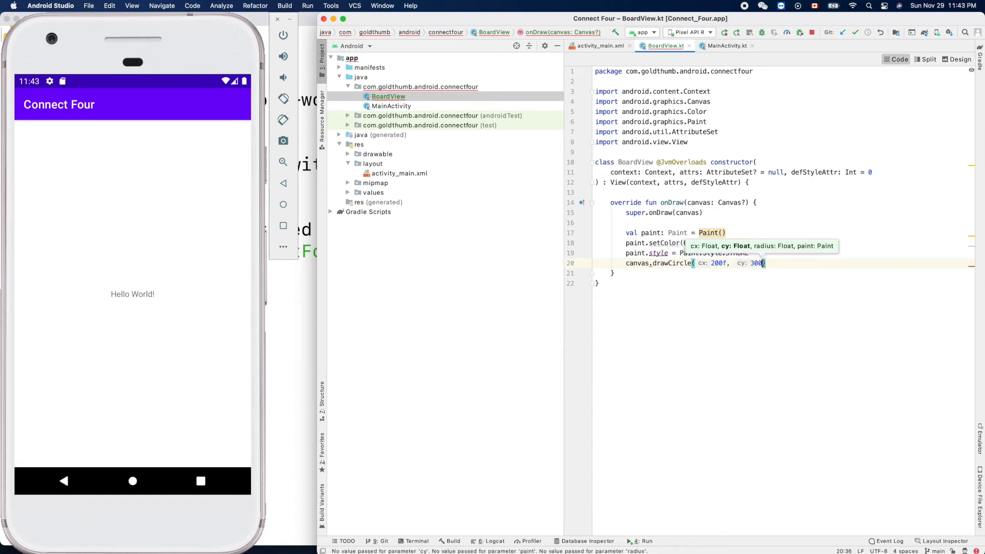
Finish the call as canvas?.drawCircle(200f, 300f, 70f, paint).
type("f,")
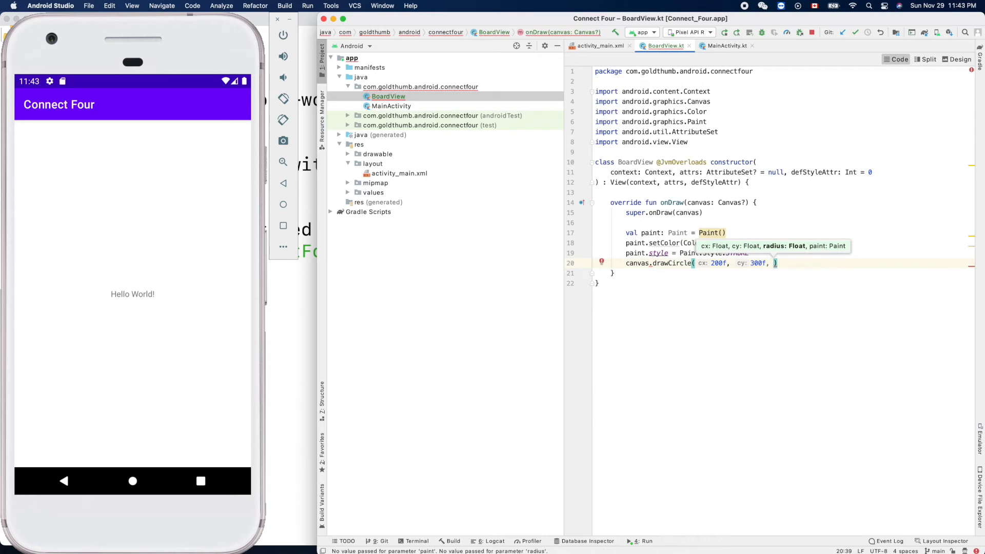
type("70f")
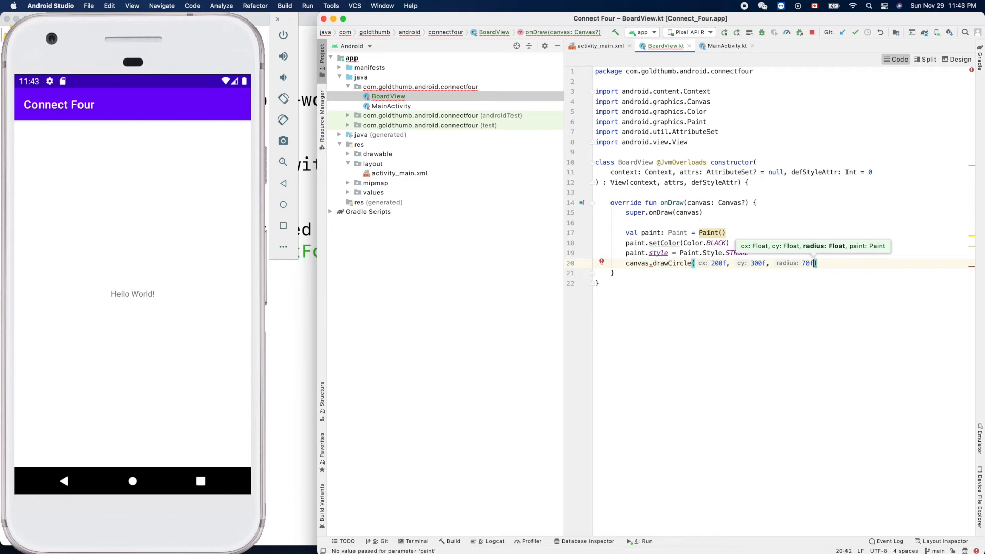
type(",")
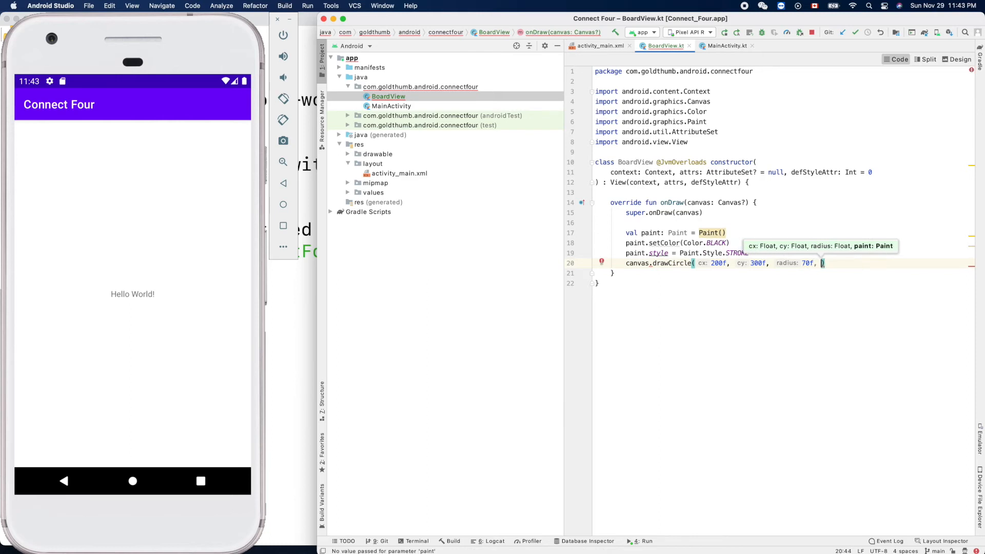
type("paint")
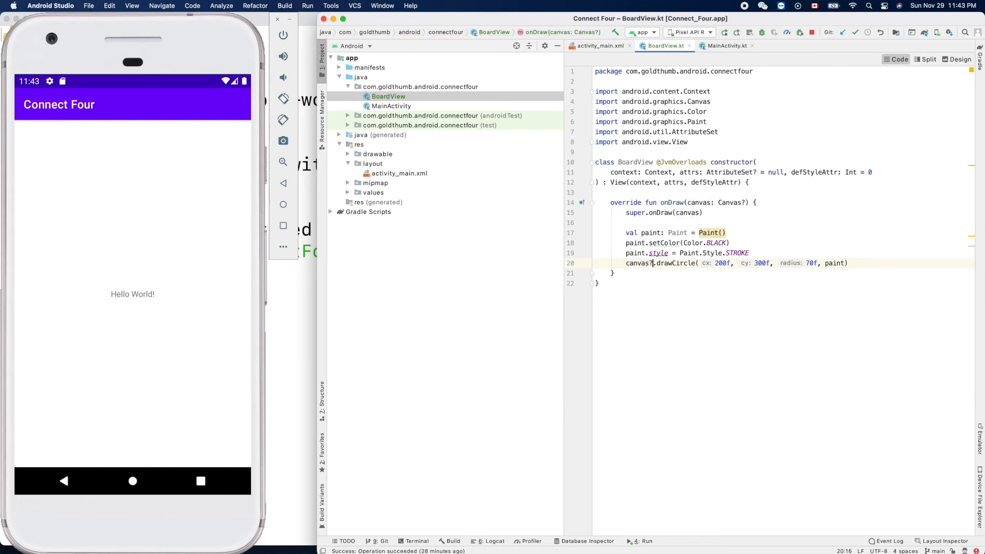
mouse_move(725, 217)
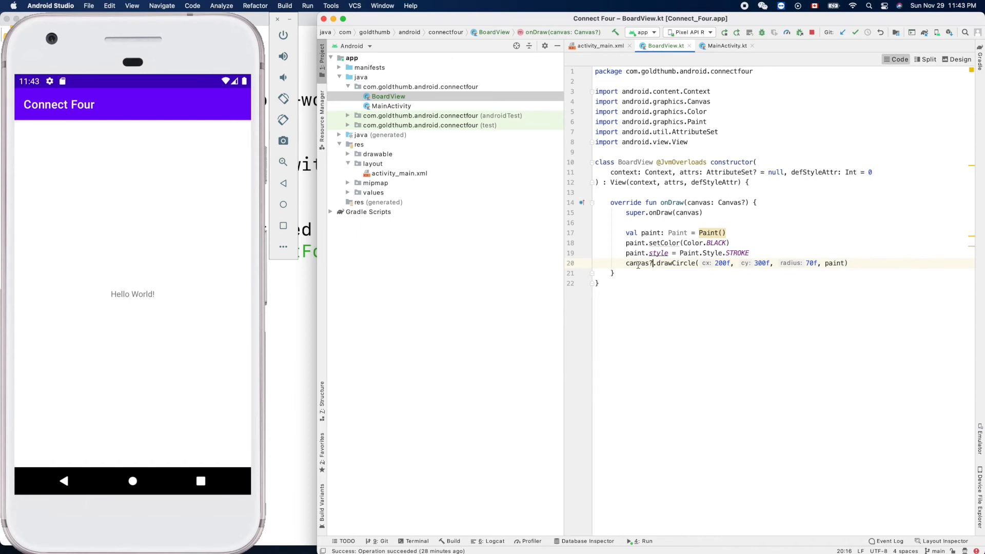
double_click(637, 263)
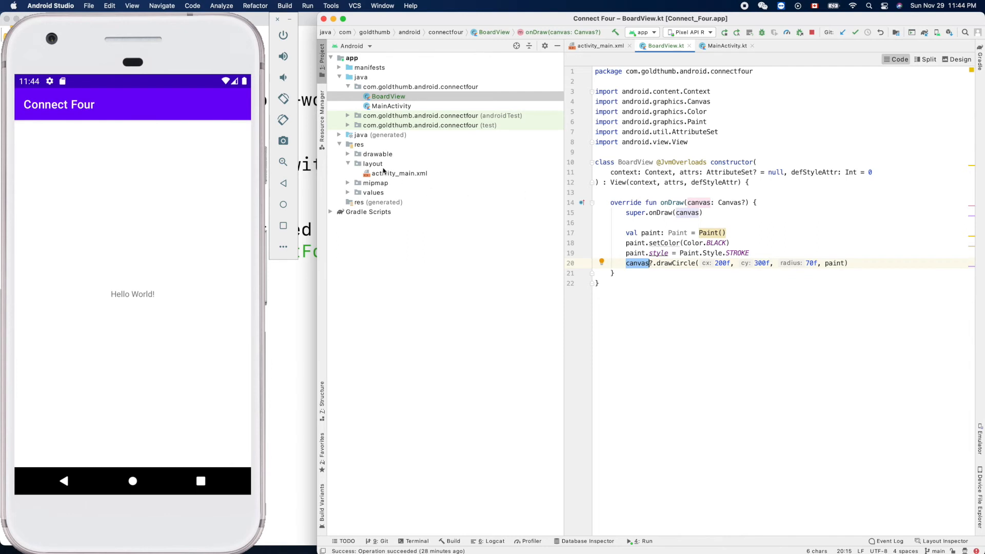
Open activity_main.xml and make room above the TextView.
left_click(399, 172)
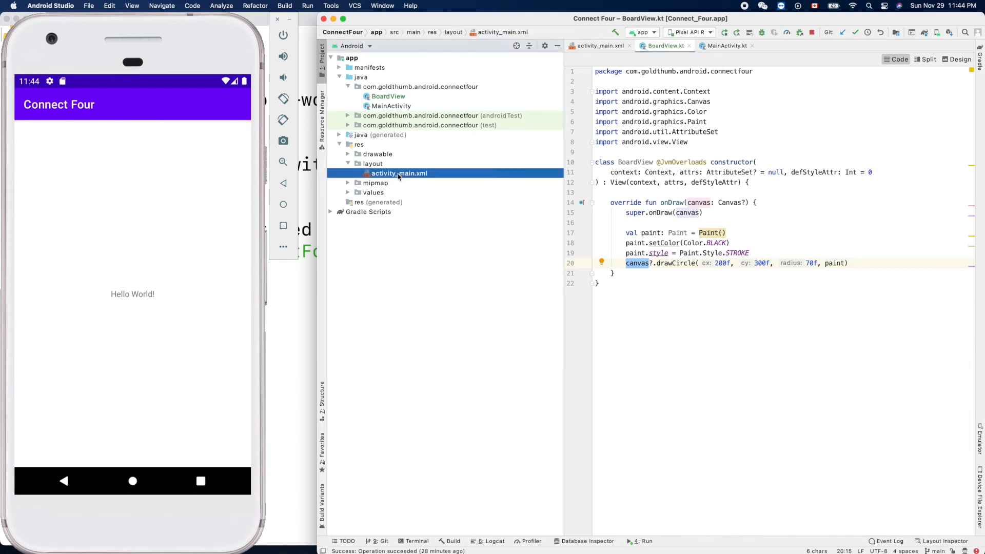
left_click(600, 45)
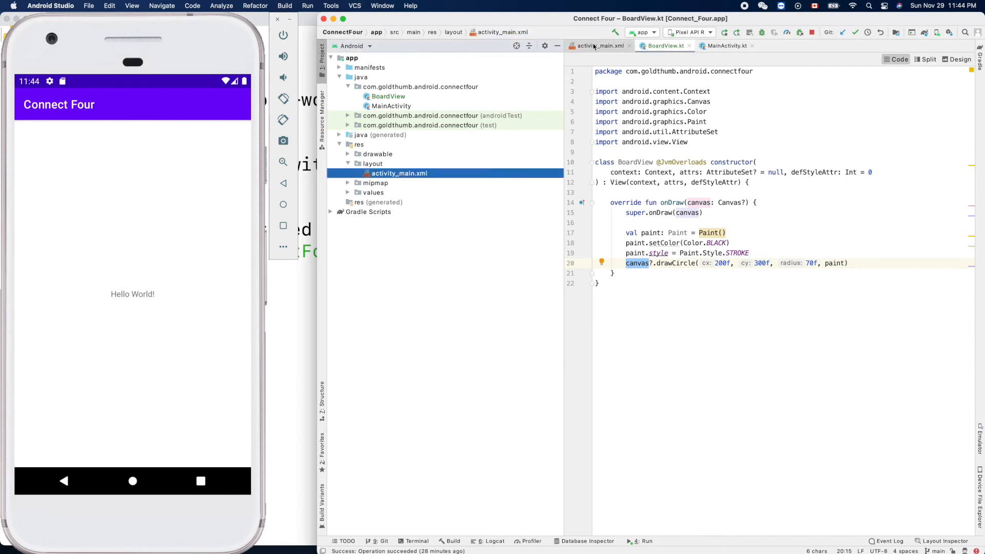
left_click(600, 45)
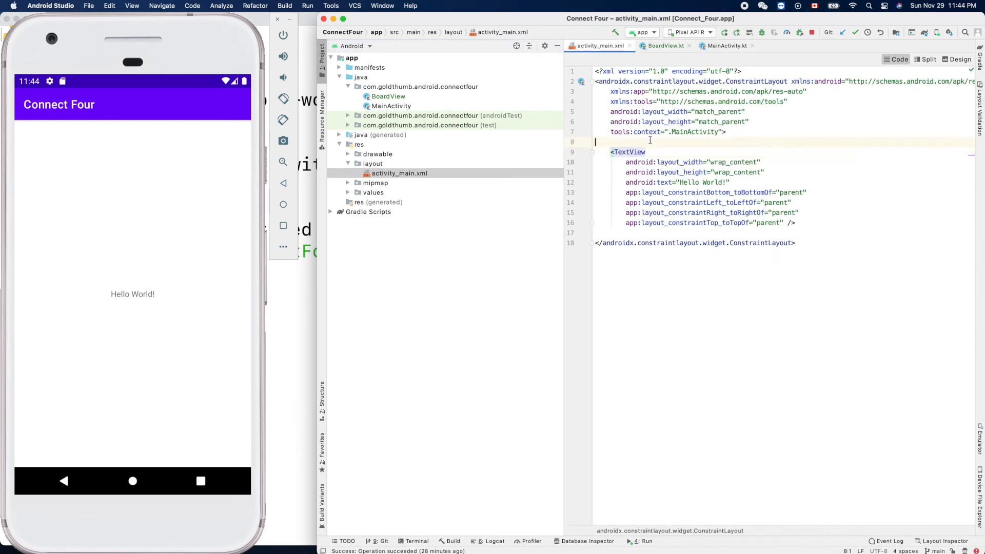
key("enter")
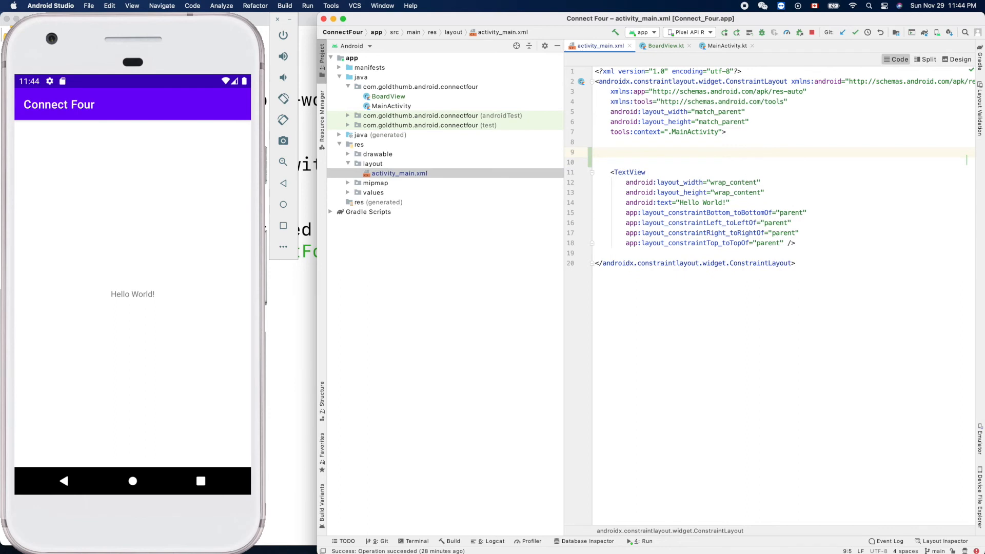
Insert a self-closing BoardView element with match_parent width and height.
type("<")
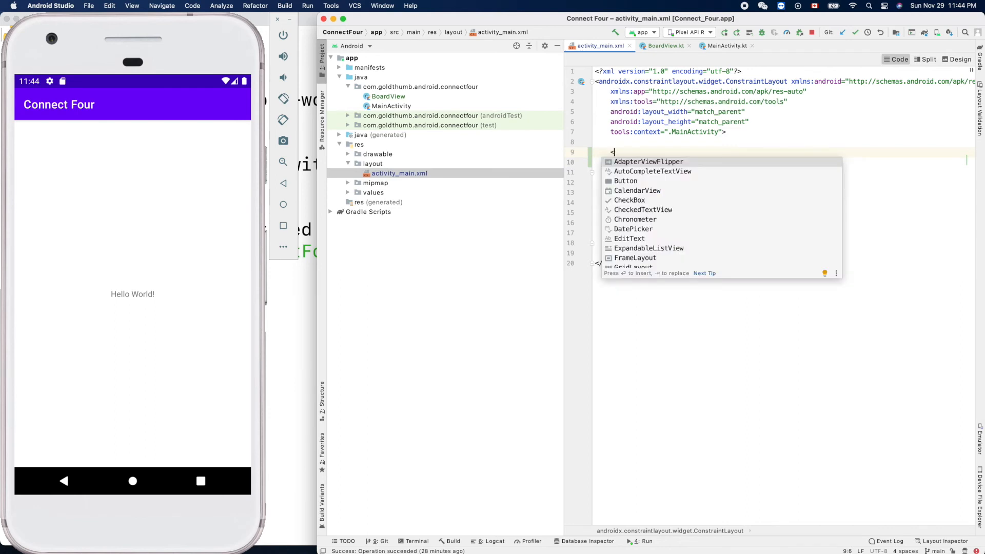
type("B")
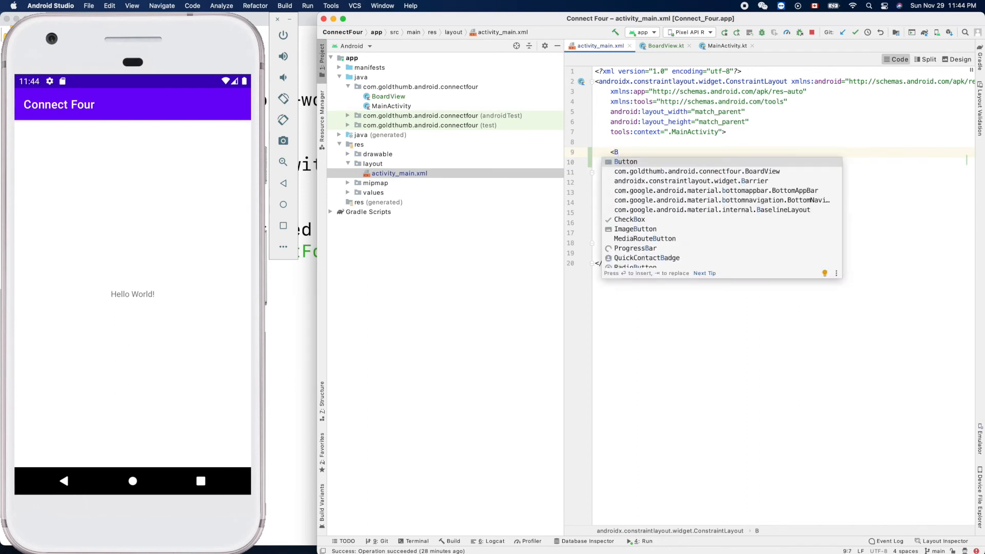
type("oardView")
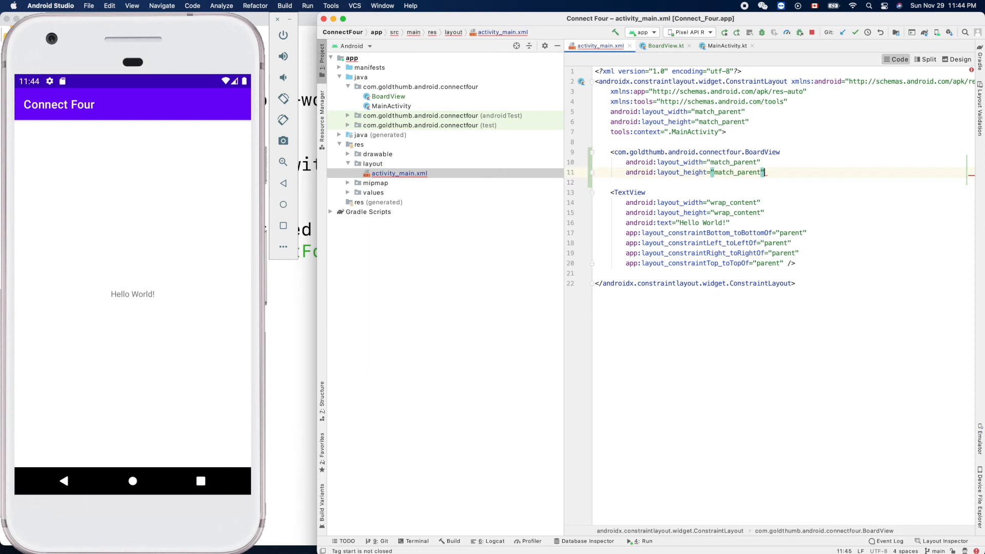
type("/>")
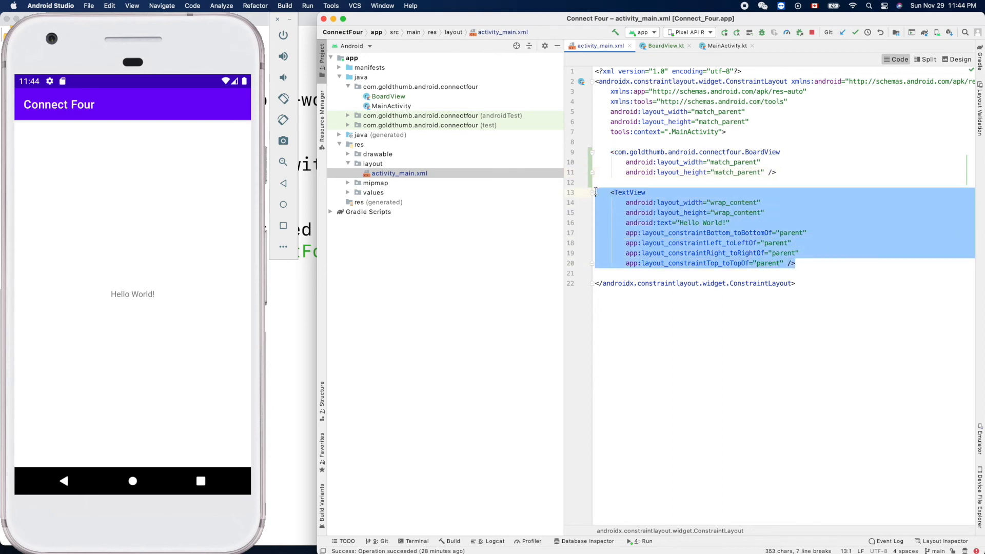
left_click(799, 183)
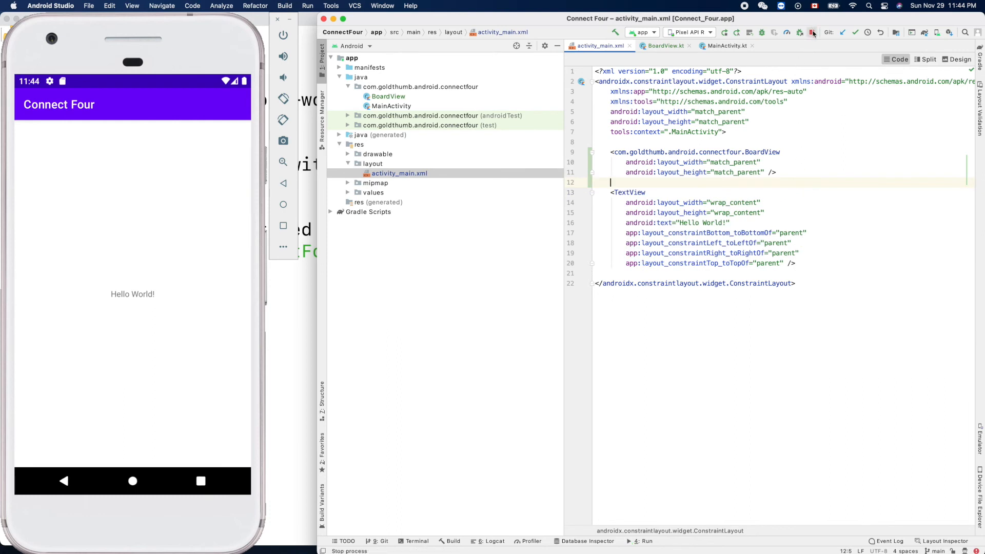
Run the app so the emulator shows a thin circle above Hello World, then return to BoardView.kt.
left_click(725, 32)
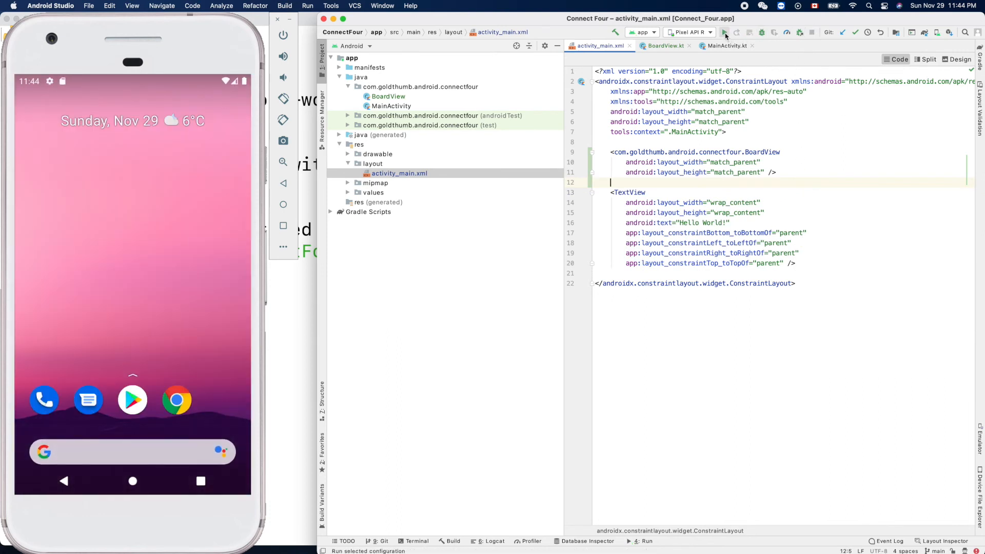
left_click(723, 32)
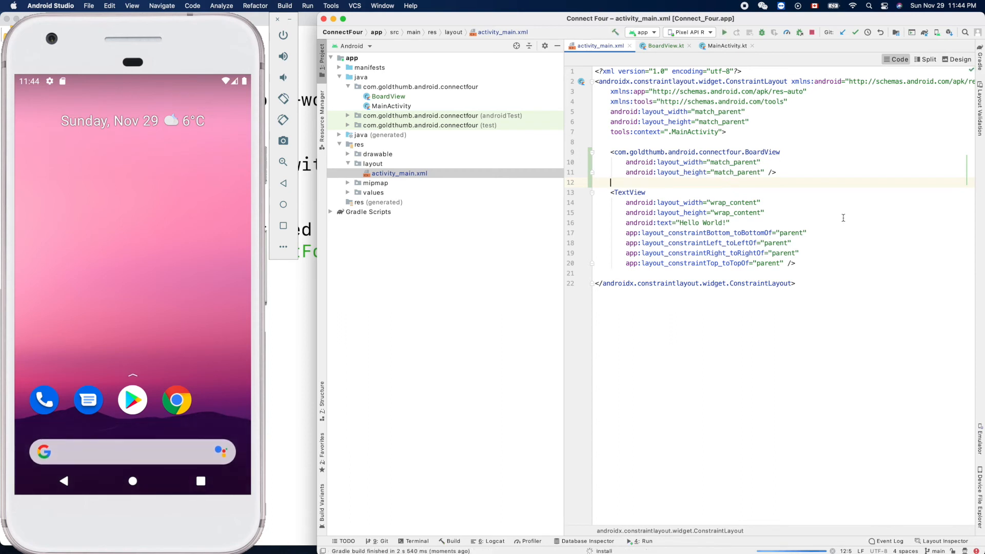
left_click(723, 32)
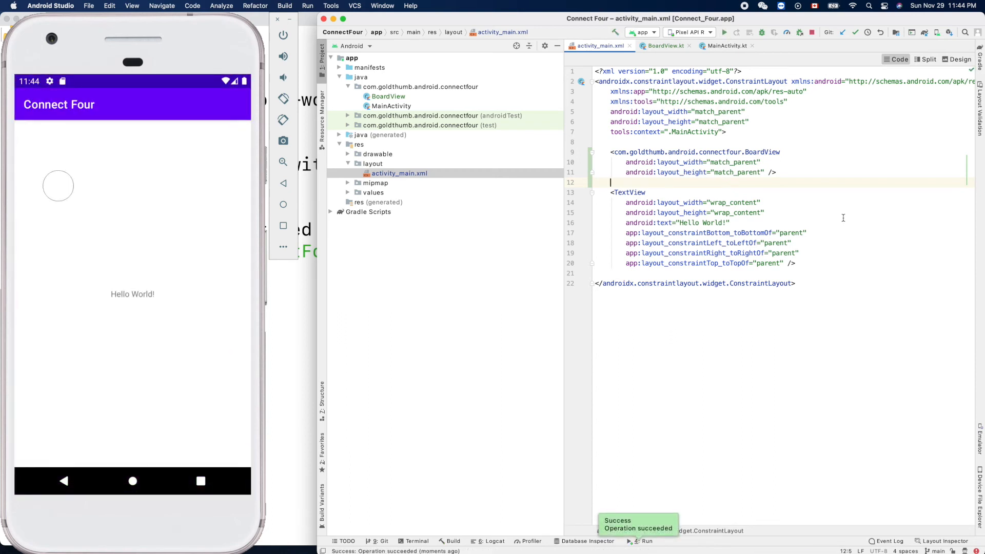
mouse_move(53, 166)
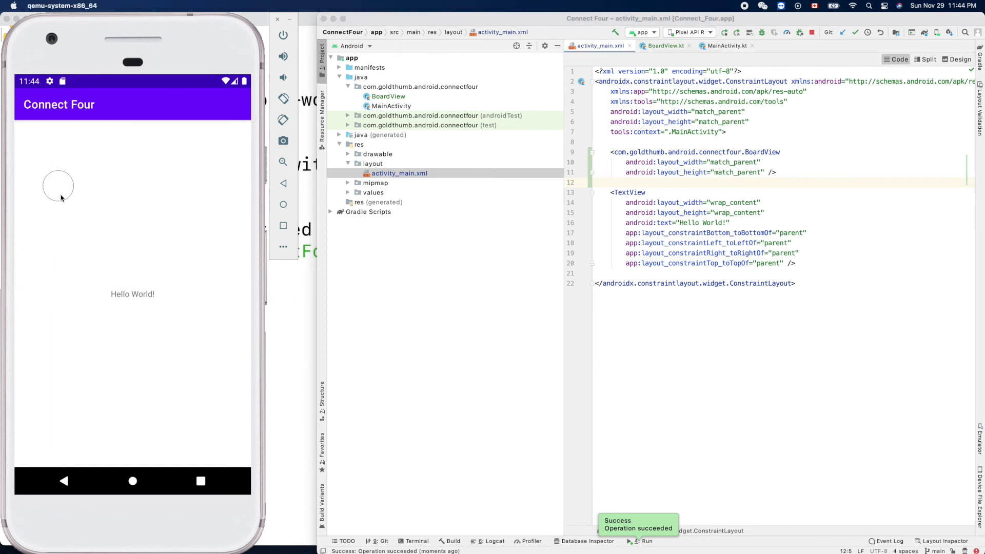
mouse_move(58, 187)
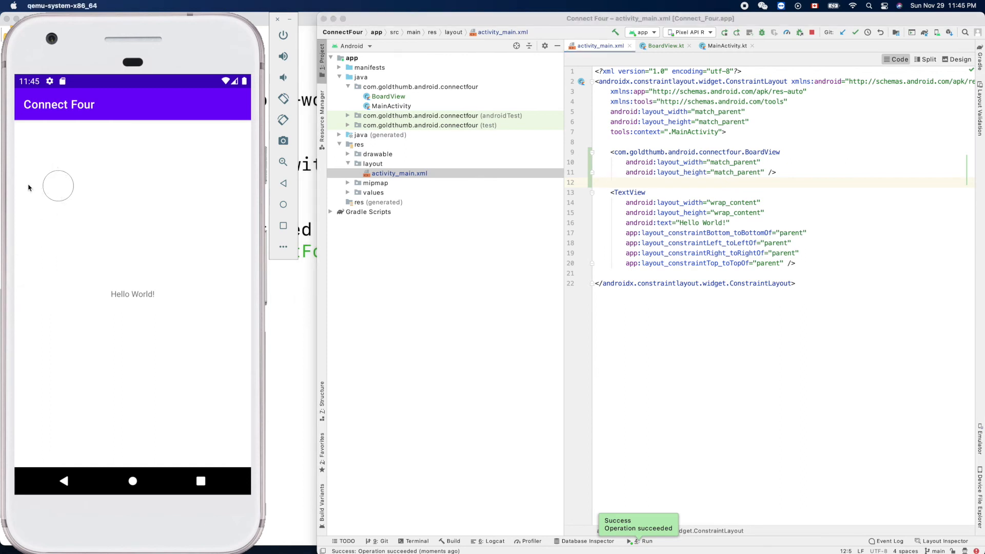
mouse_move(62, 192)
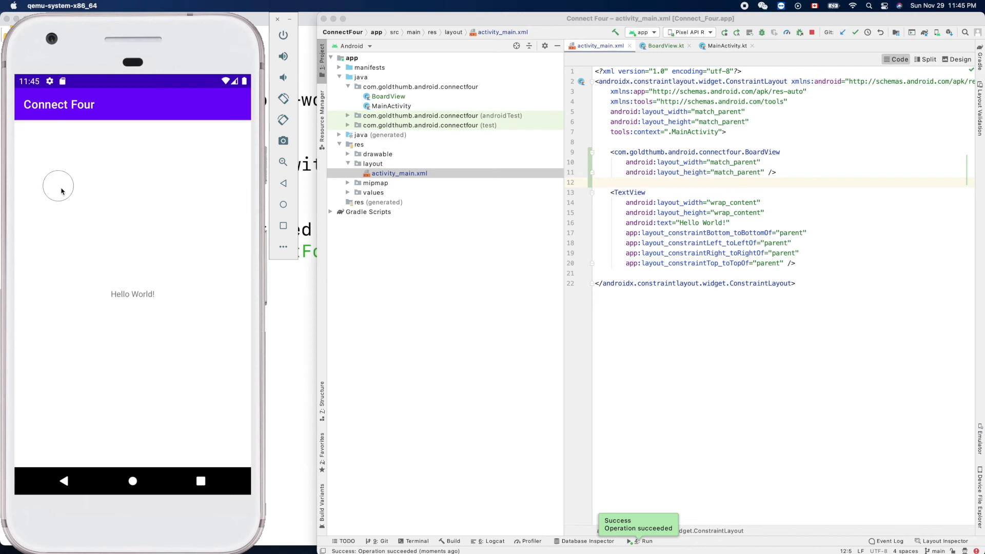
mouse_move(22, 192)
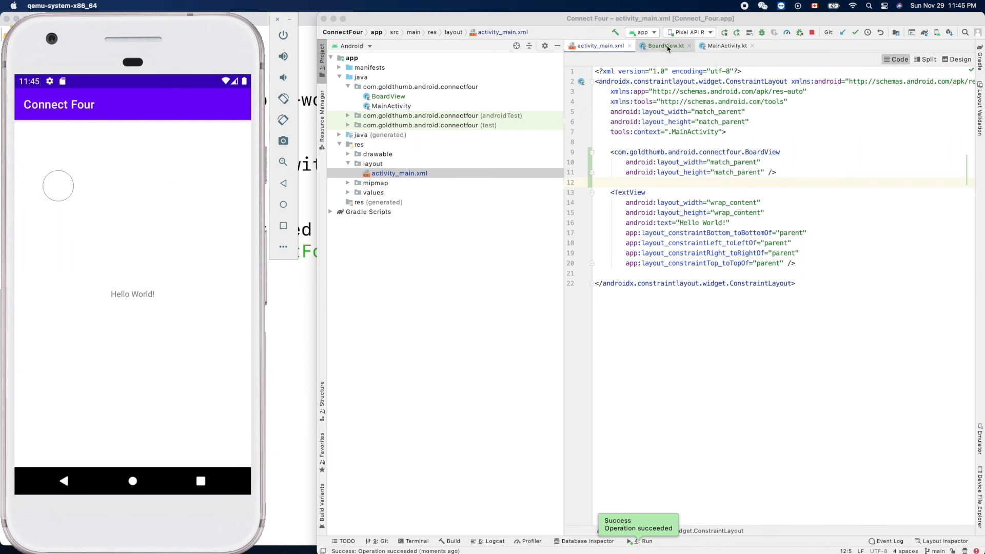
left_click(665, 45)
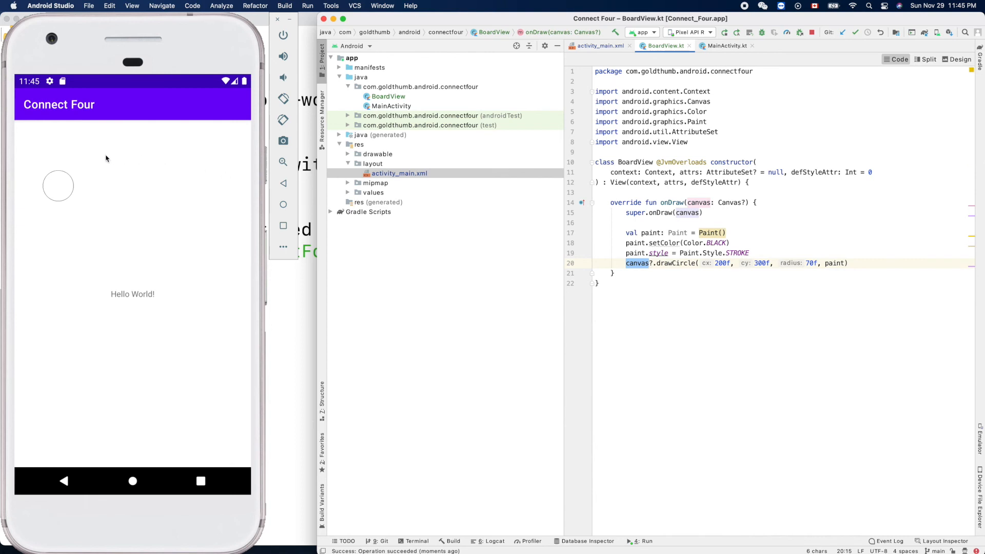
mouse_move(58, 188)
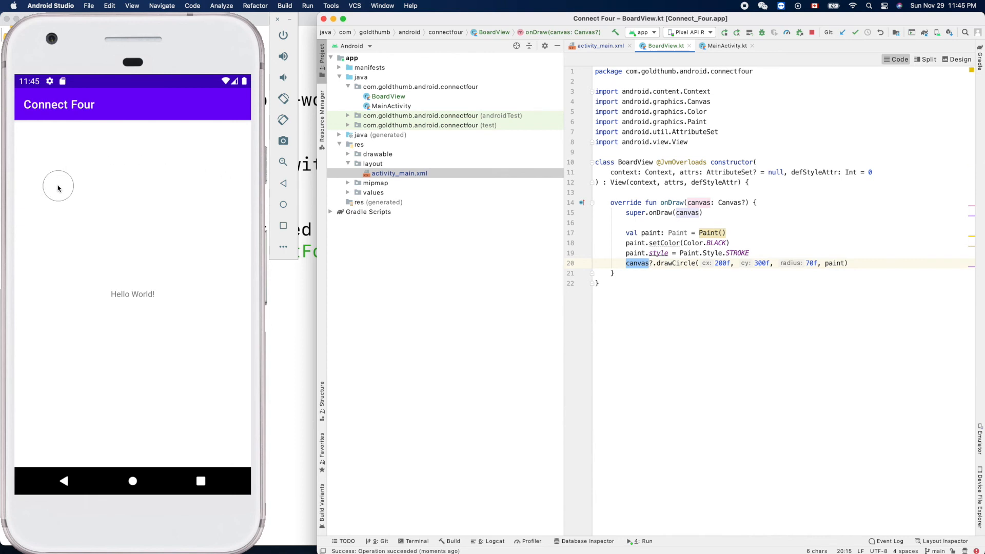
mouse_move(12, 196)
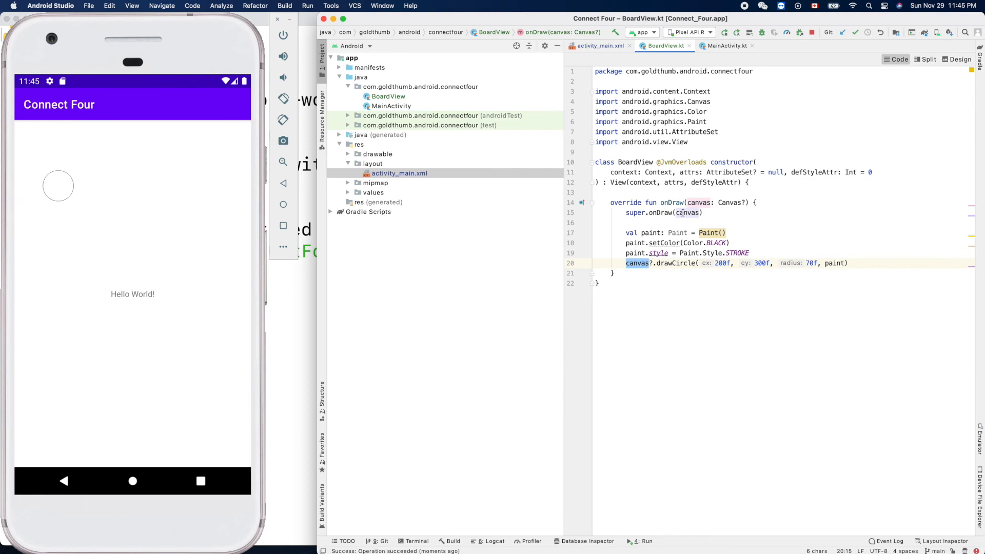
Add paint.strokeWidth = 3f after the colour setting and apply it to the running app.
left_click(751, 253)
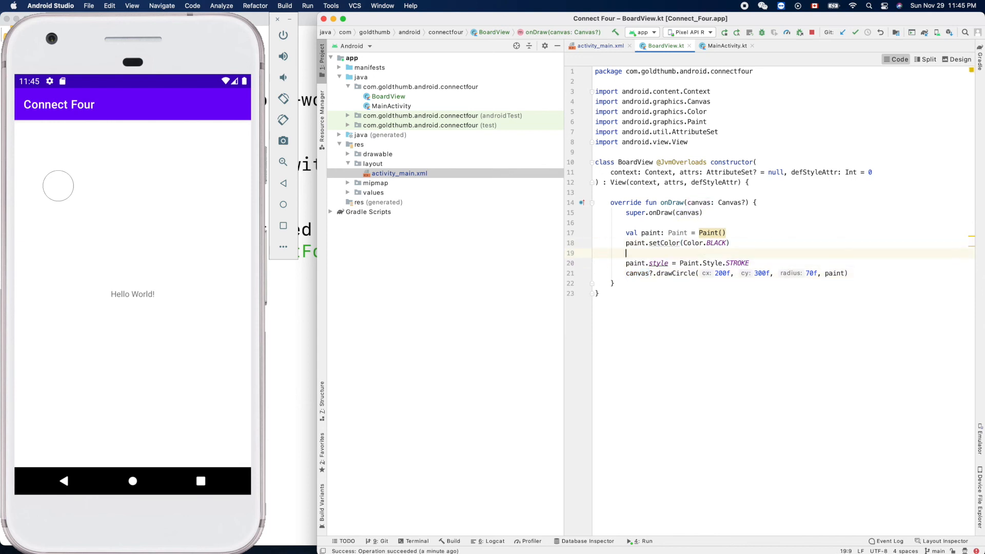
type("paint")
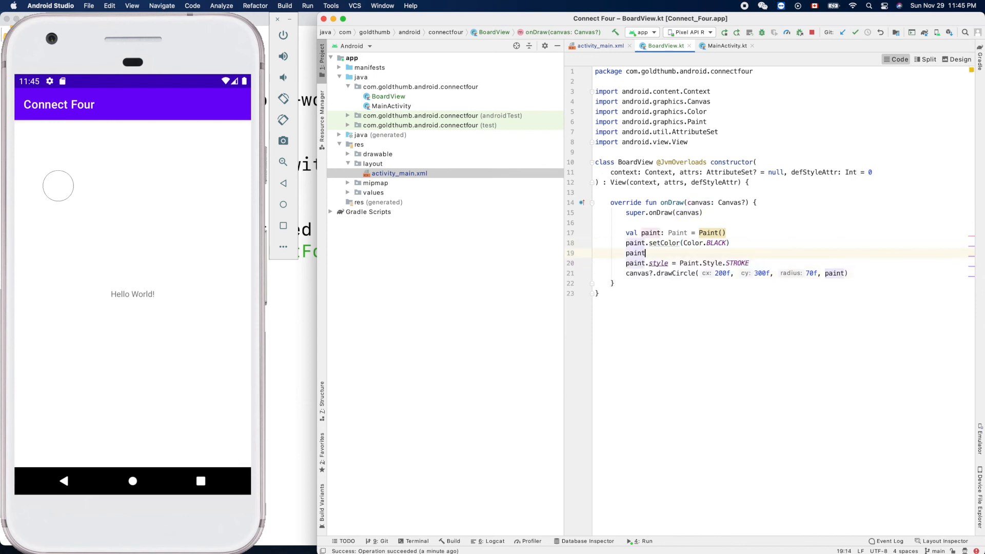
type("strokeWidth = 3f")
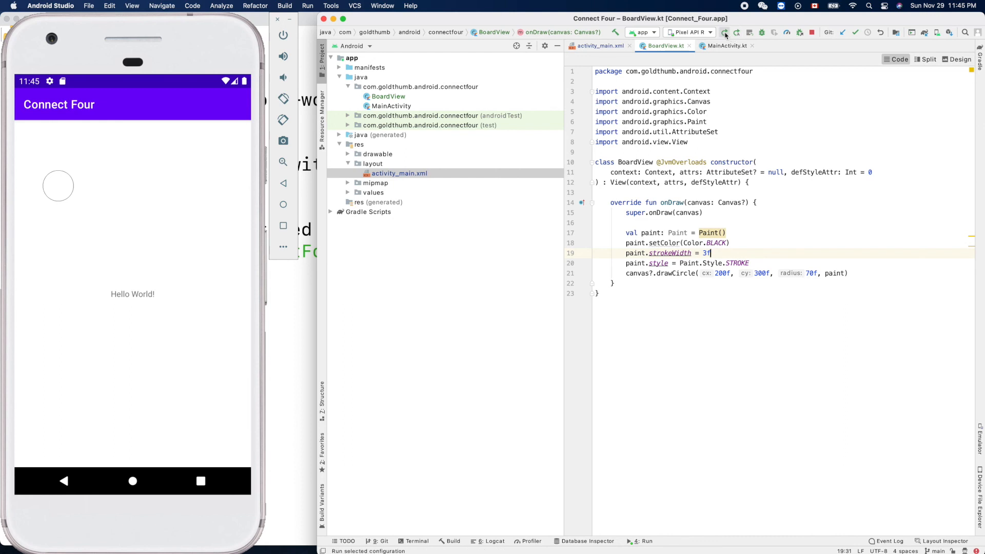
left_click(724, 32)
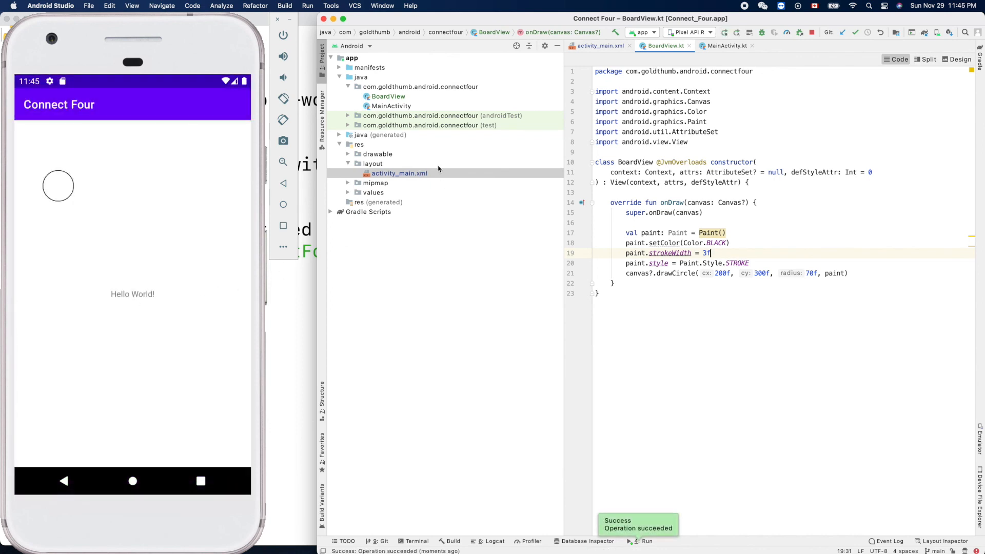
Delete the Hello World TextView from activity_main.xml, terminate without asking again, and rerun.
left_click(600, 45)
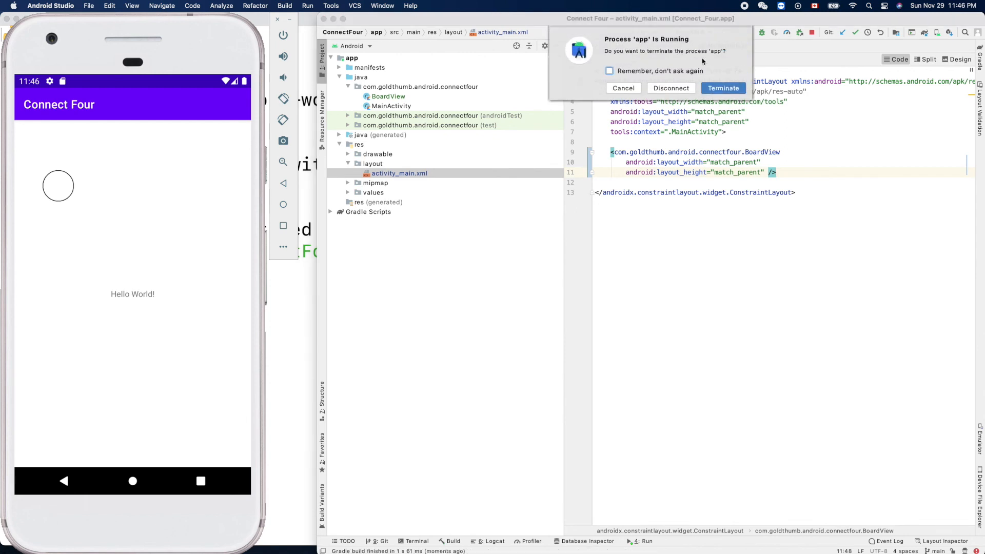
mouse_move(650, 57)
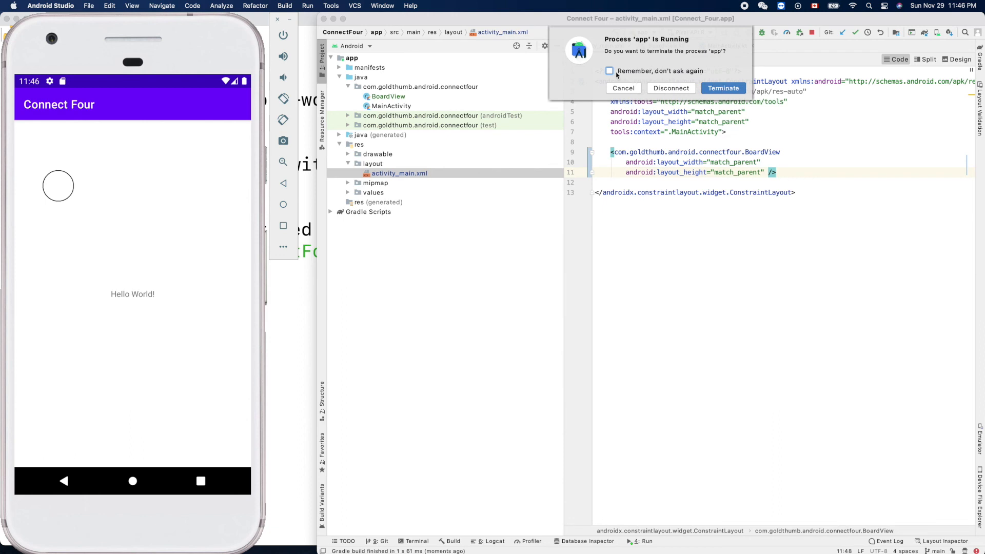
left_click(608, 70)
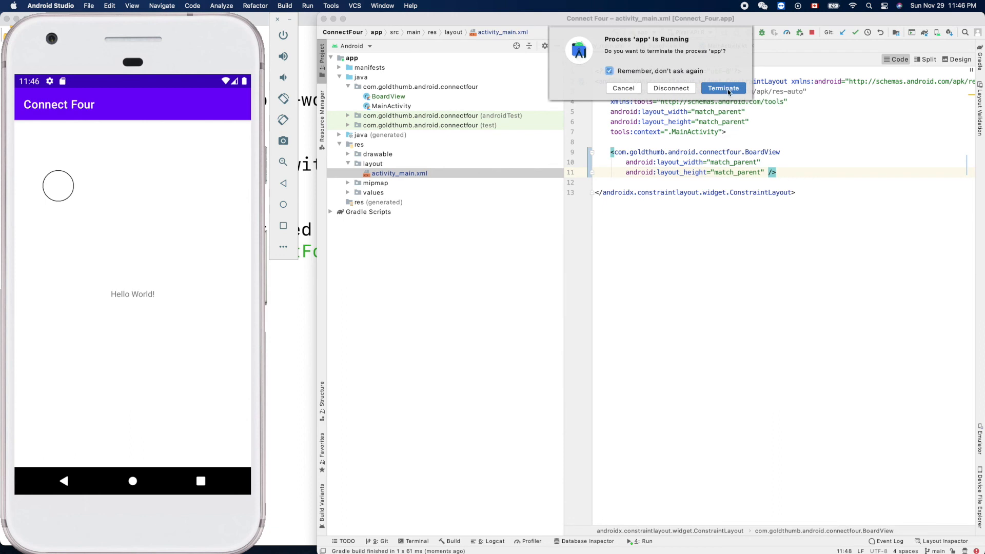
left_click(722, 89)
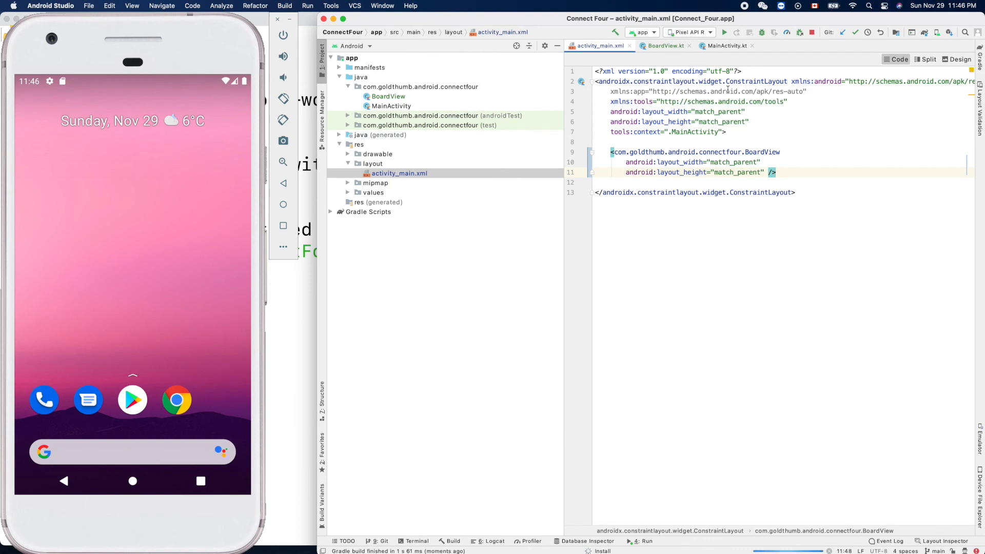
left_click(723, 32)
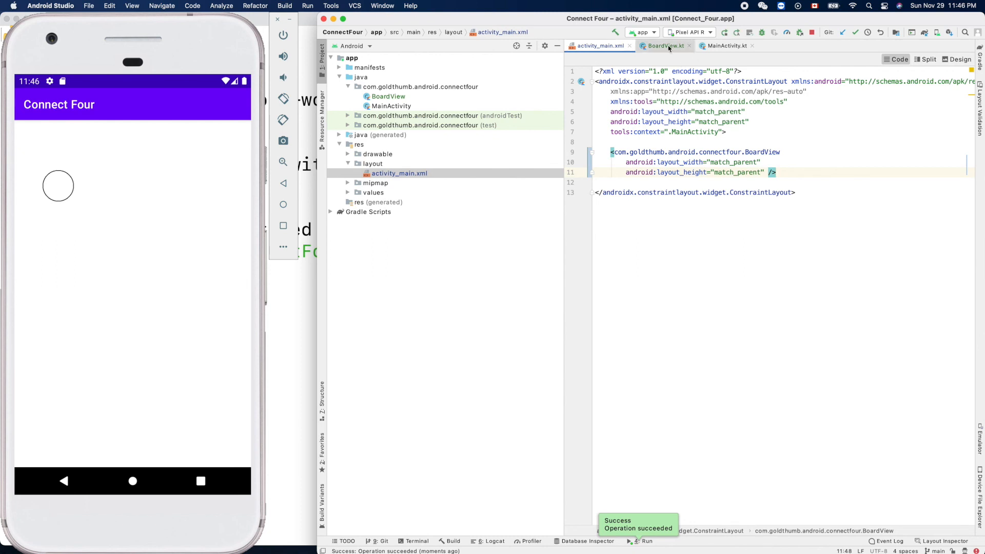
Switch the editor back to BoardView.kt showing the onDraw code.
left_click(665, 45)
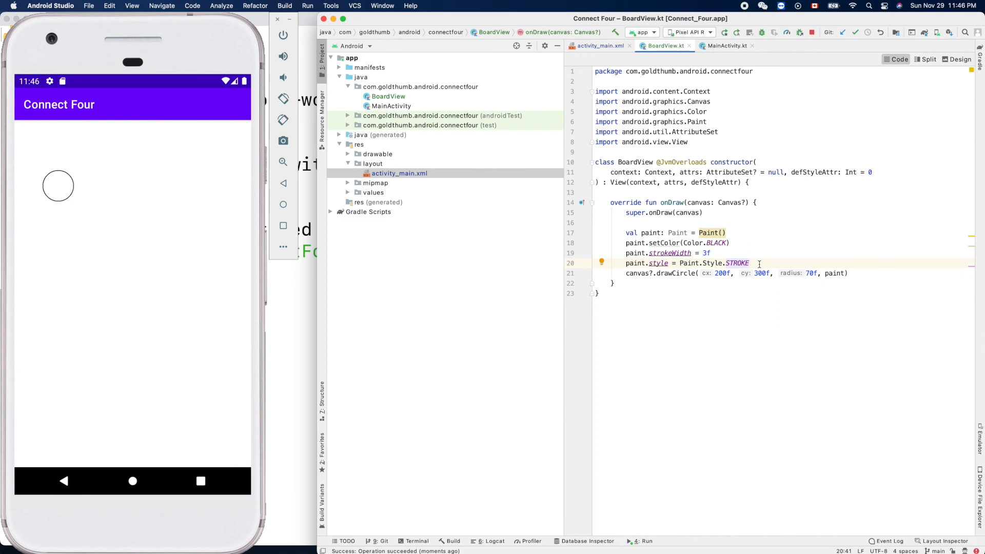
mouse_move(742, 326)
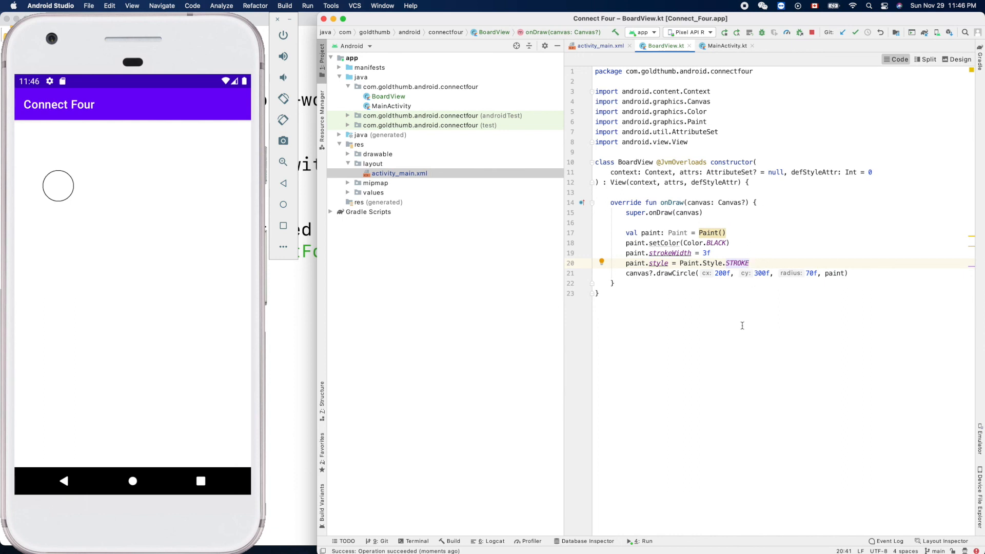
mouse_move(776, 291)
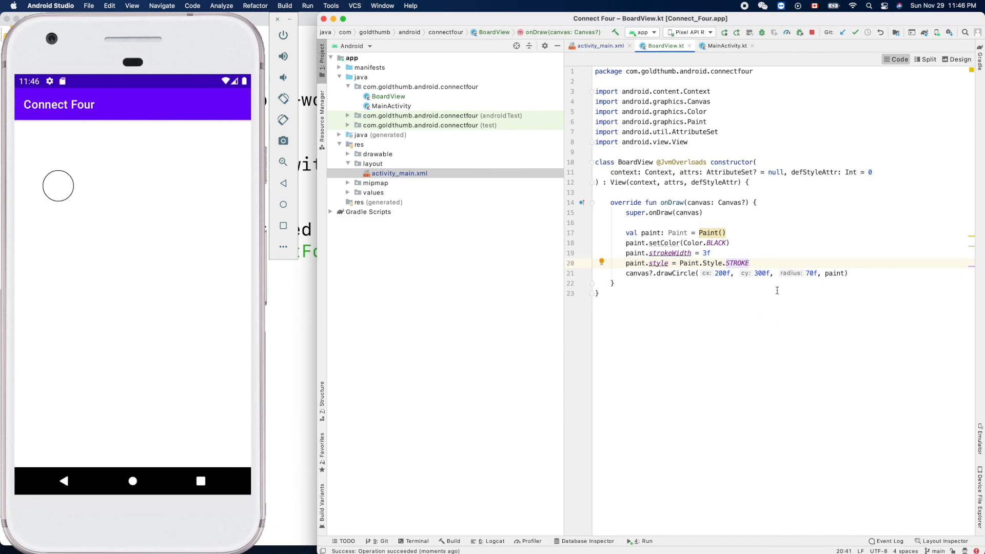